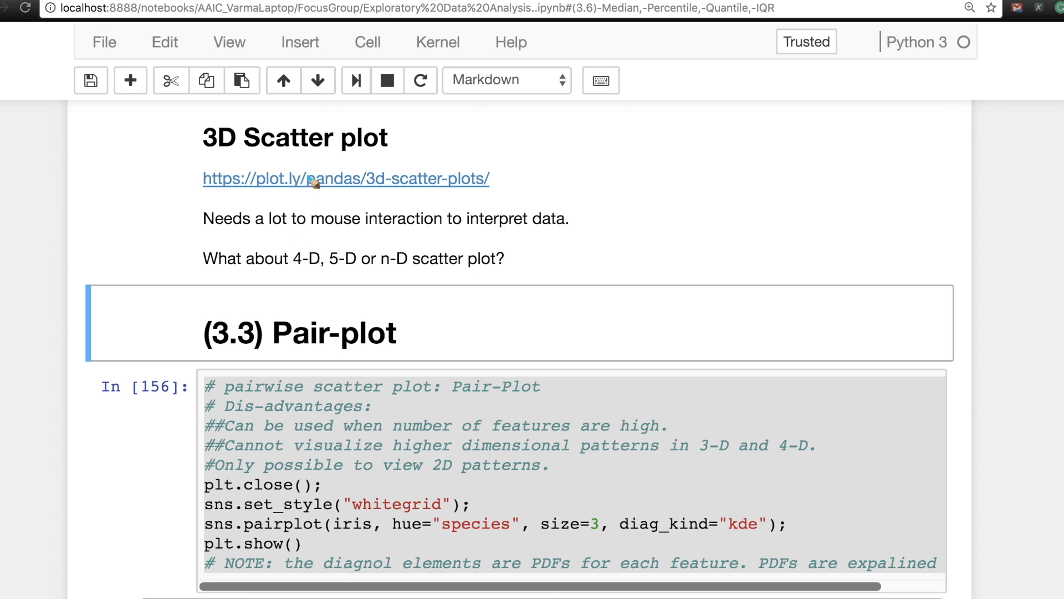
{"action": "mouse_move", "coordinate": [380, 176]}
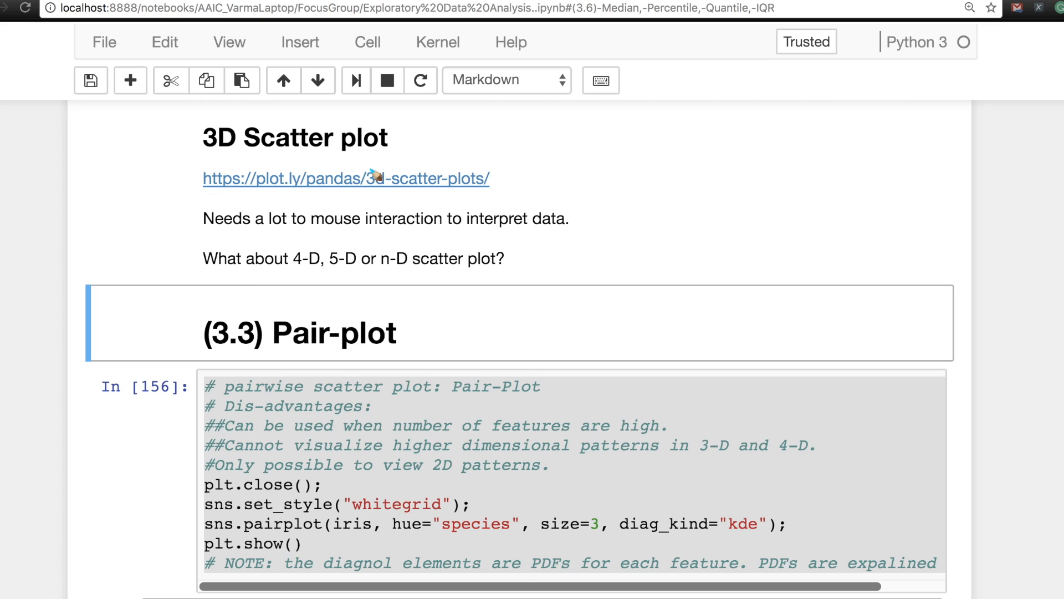
{"action": "mouse_move", "coordinate": [381, 140]}
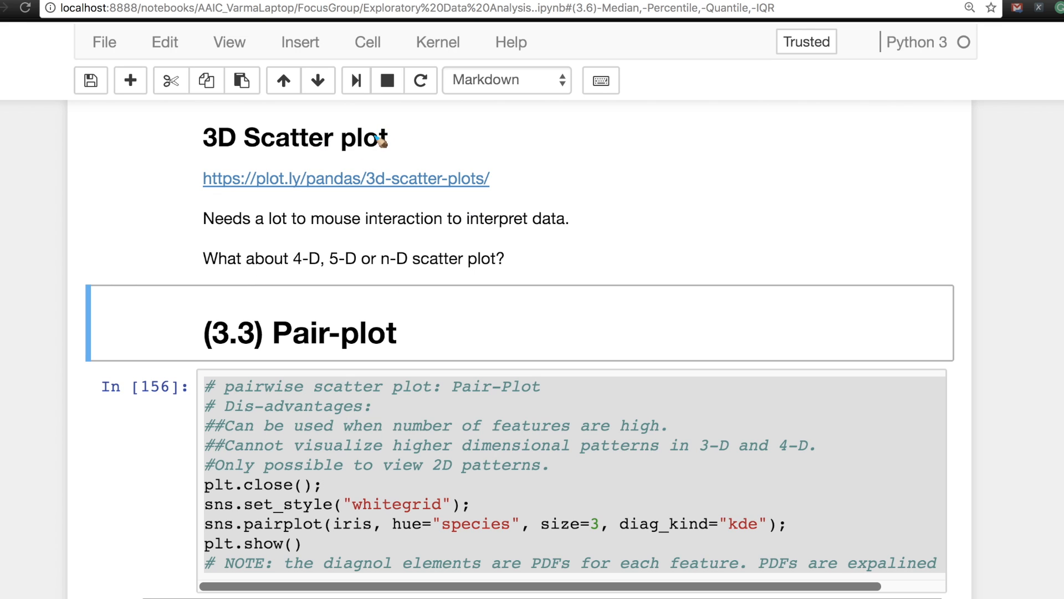
{"action": "mouse_move", "coordinate": [344, 212]}
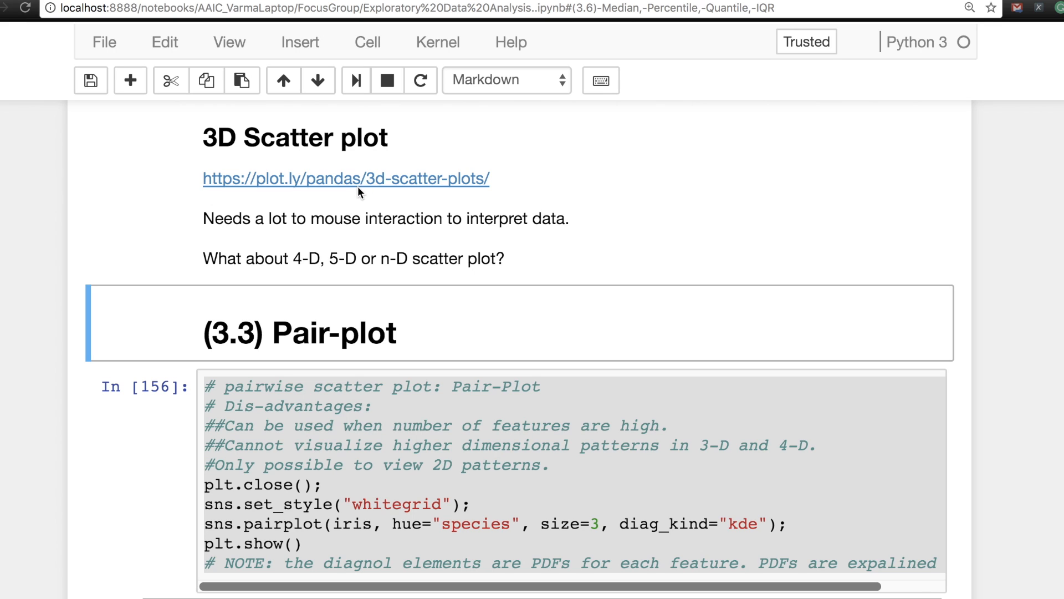
{"action": "mouse_move", "coordinate": [303, 186]}
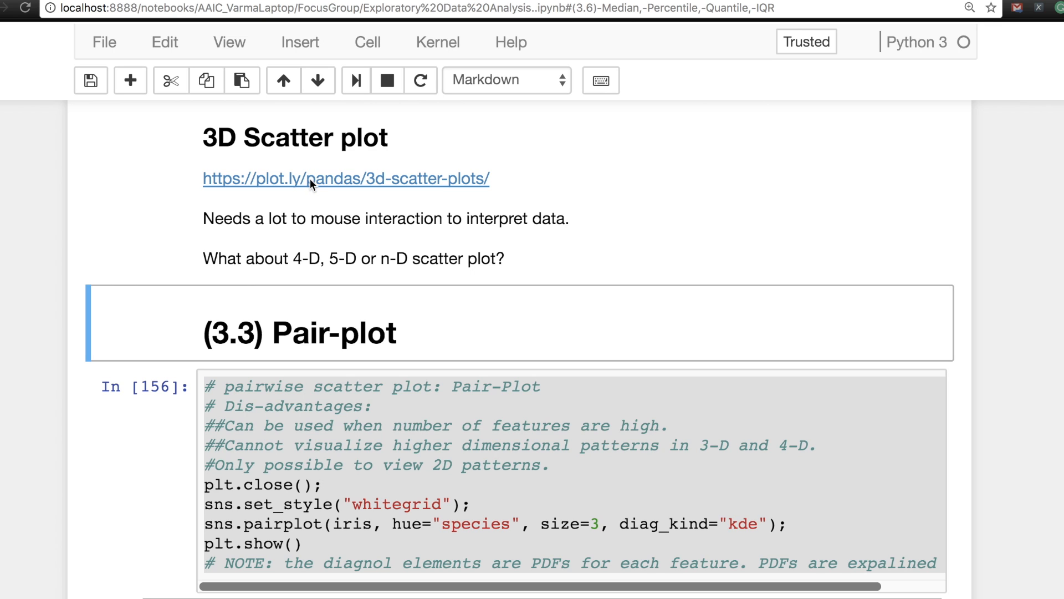
{"action": "mouse_move", "coordinate": [312, 186]}
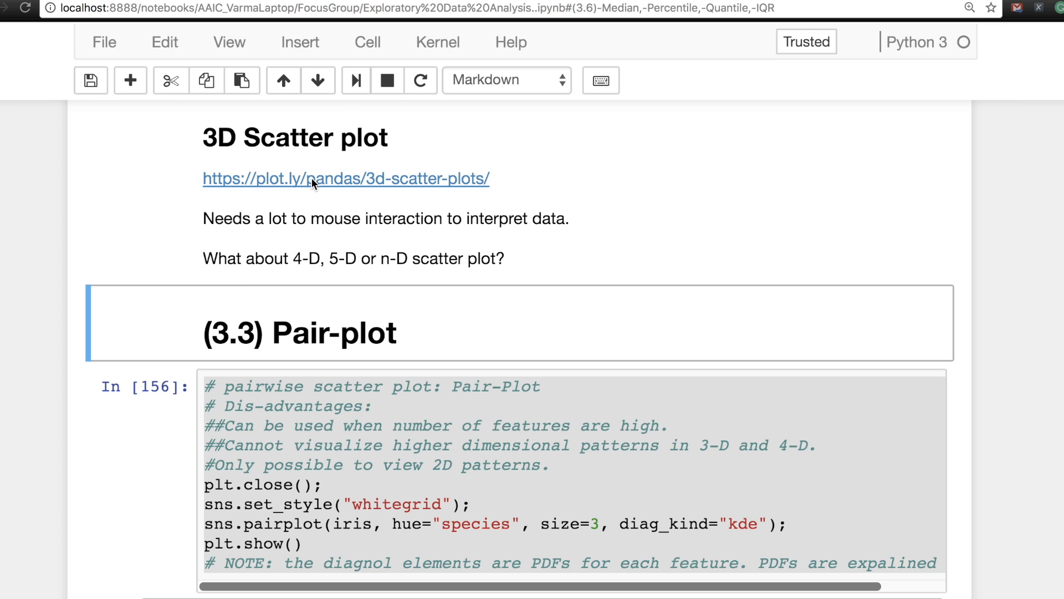
{"action": "mouse_move", "coordinate": [308, 188]}
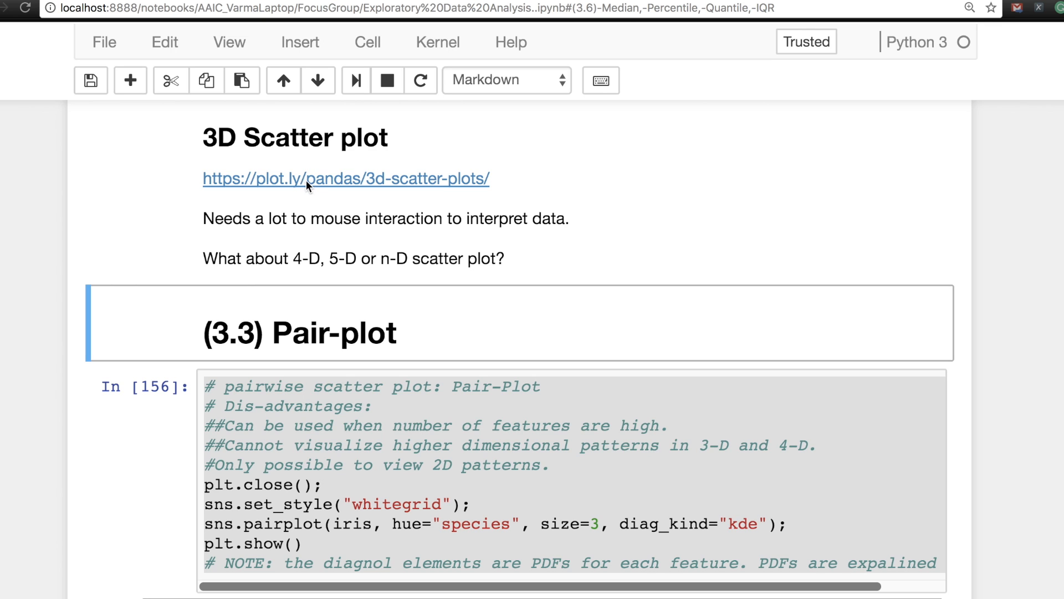
Step: Open Plotly's pandas 3D scatter plots page showing the Iris example
{"action": "left_click", "coordinate": [345, 179]}
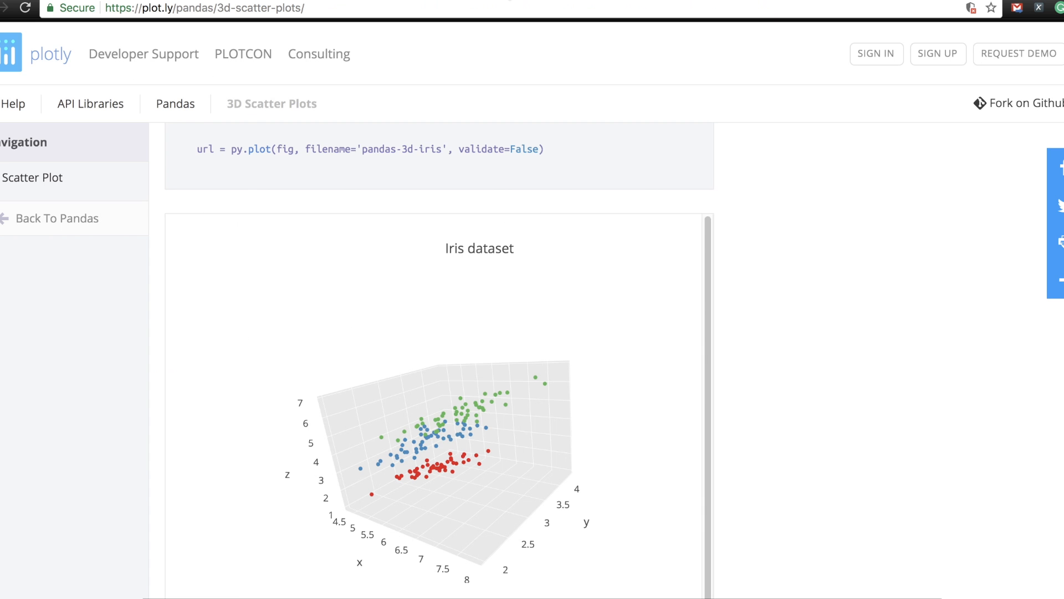
{"action": "mouse_move", "coordinate": [765, 299]}
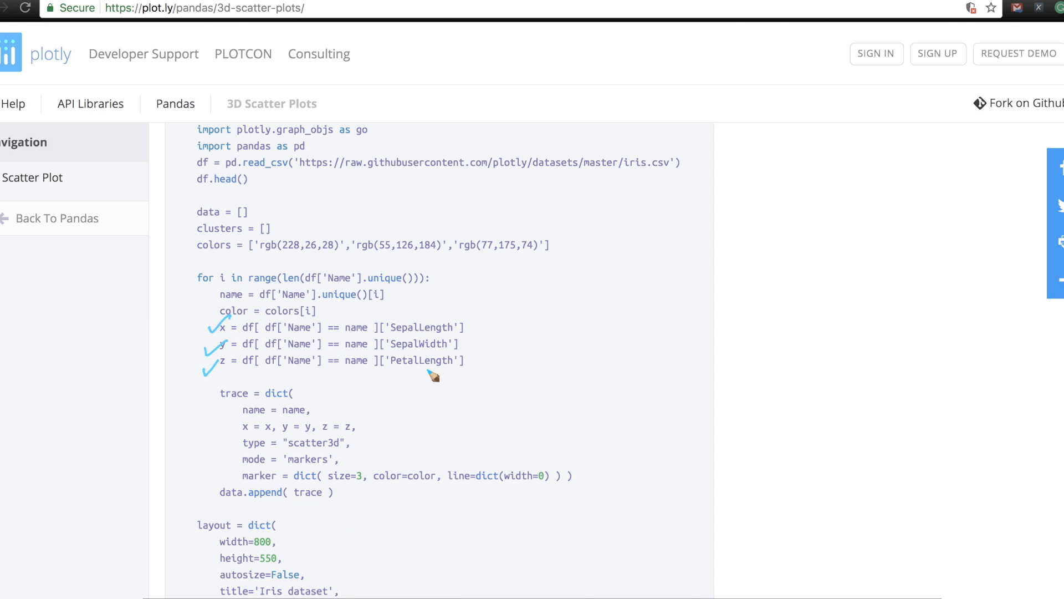
{"action": "mouse_move", "coordinate": [433, 377]}
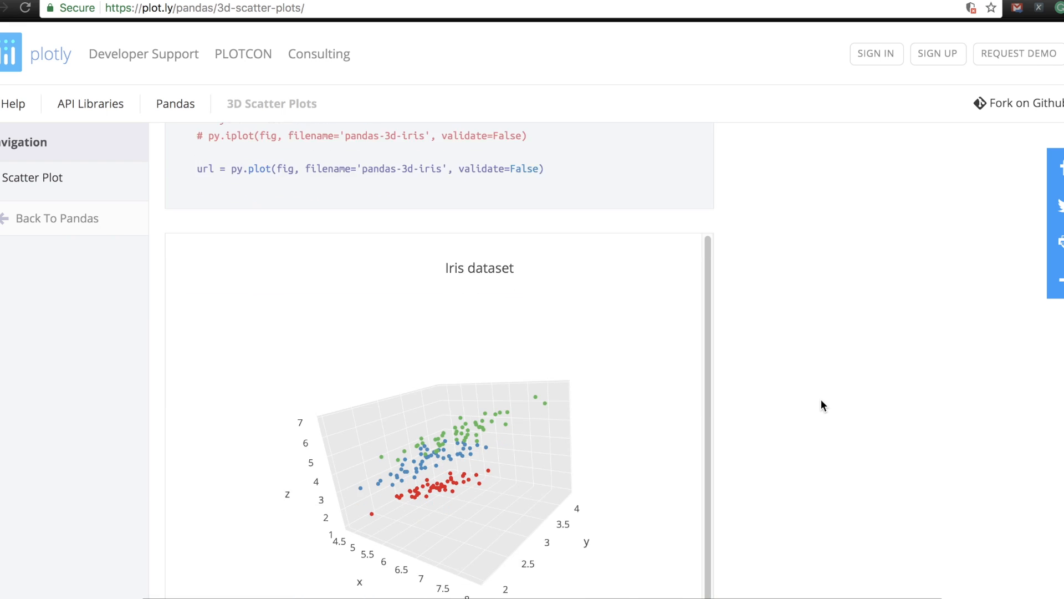
Step: Rotate the Iris 3D scatter until the red points sit below the green and blue clusters
{"action": "scroll", "scroll_direction": "down", "scroll_amount": 3}
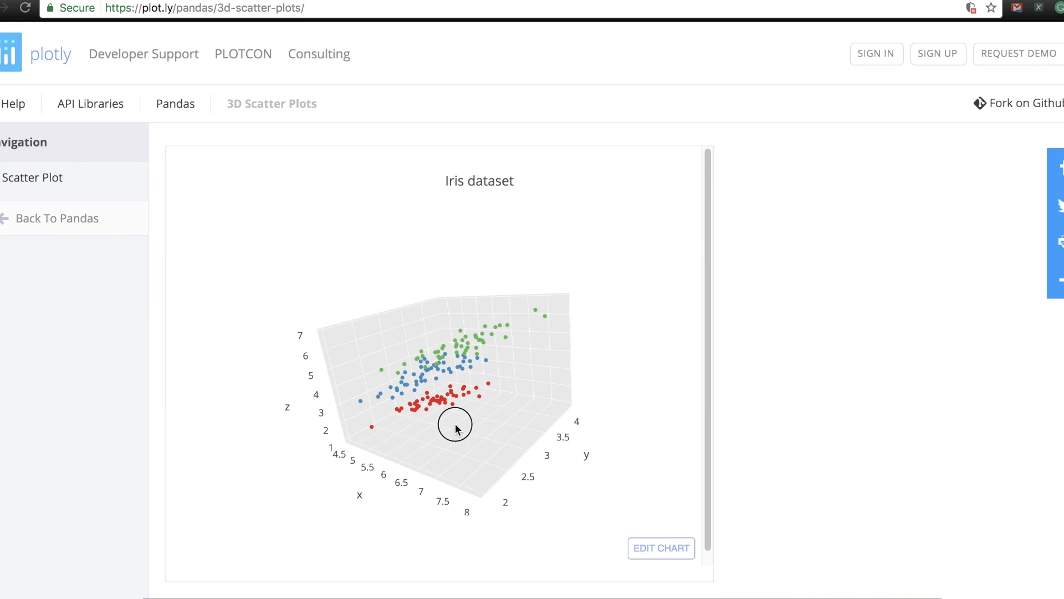
{"action": "left_click_drag", "start_coordinate": [456, 428], "coordinate": [482, 424]}
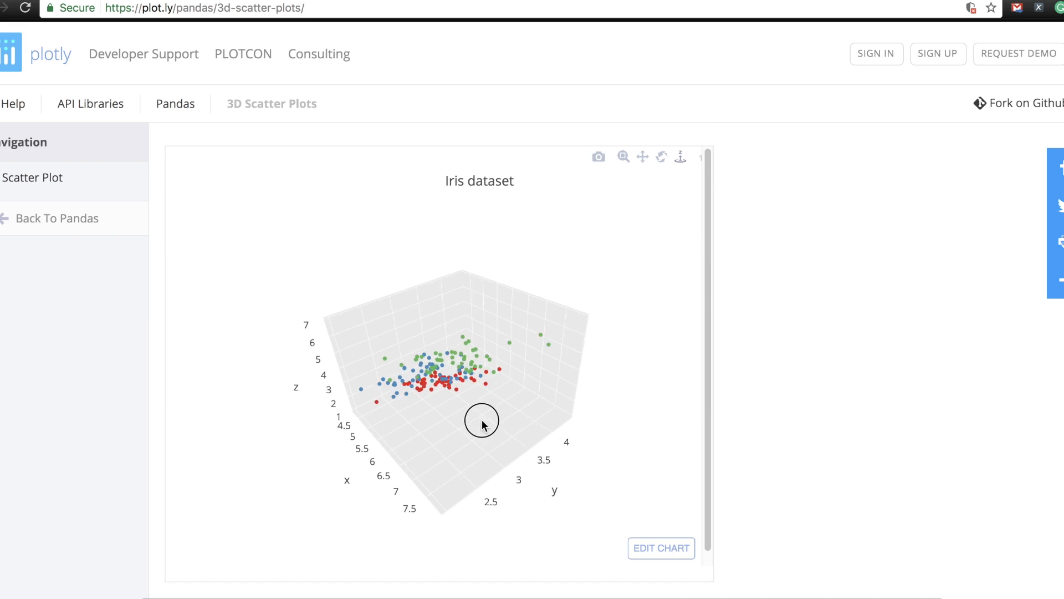
{"action": "left_click_drag", "start_coordinate": [481, 423], "coordinate": [484, 381]}
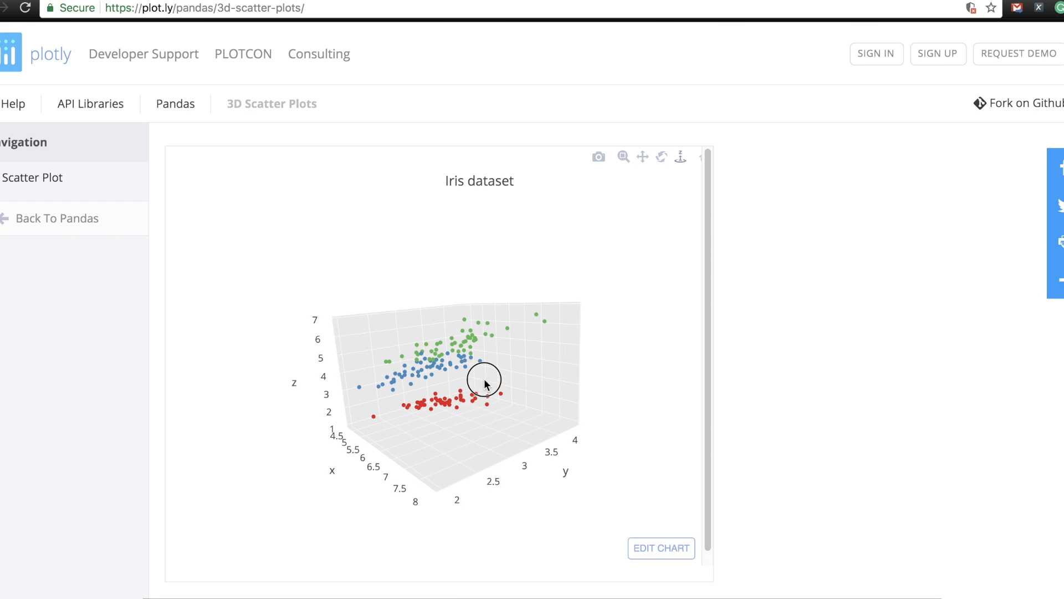
{"action": "mouse_move", "coordinate": [451, 405]}
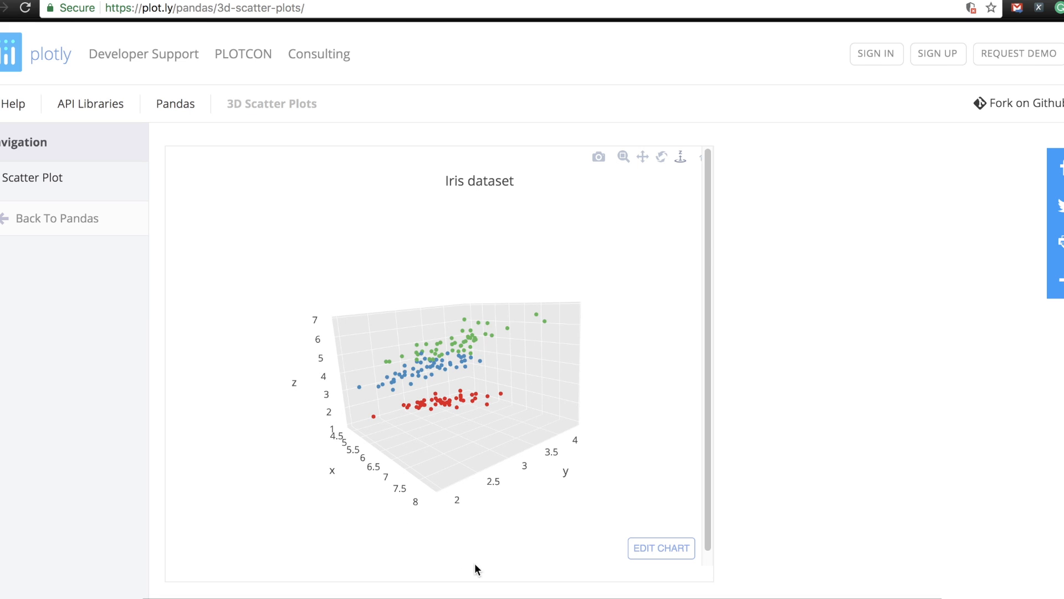
{"action": "mouse_move", "coordinate": [324, 477]}
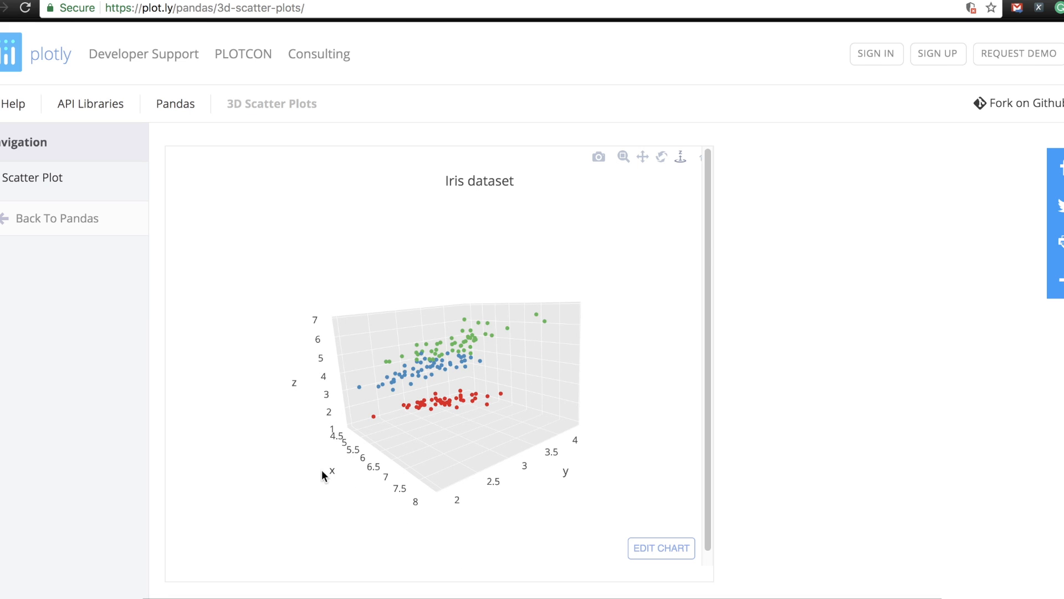
{"action": "mouse_move", "coordinate": [300, 304]}
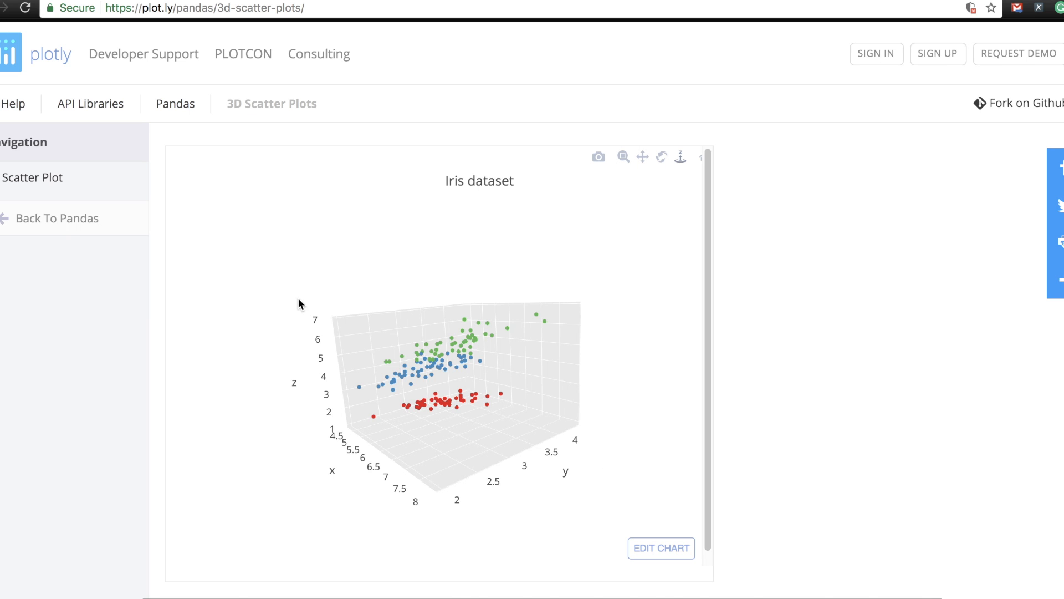
{"action": "mouse_move", "coordinate": [293, 408]}
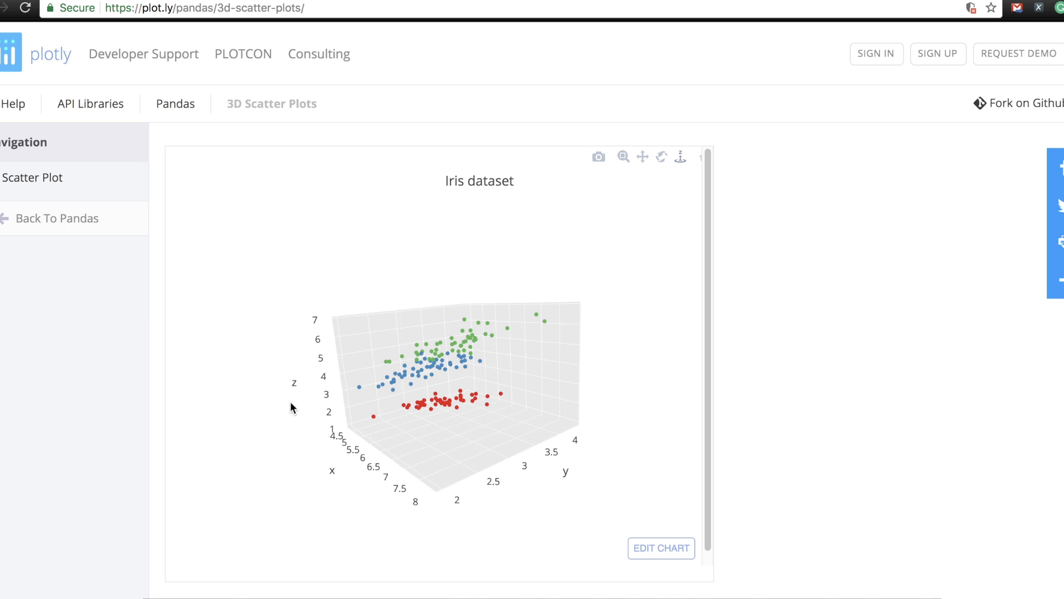
{"action": "mouse_move", "coordinate": [295, 400]}
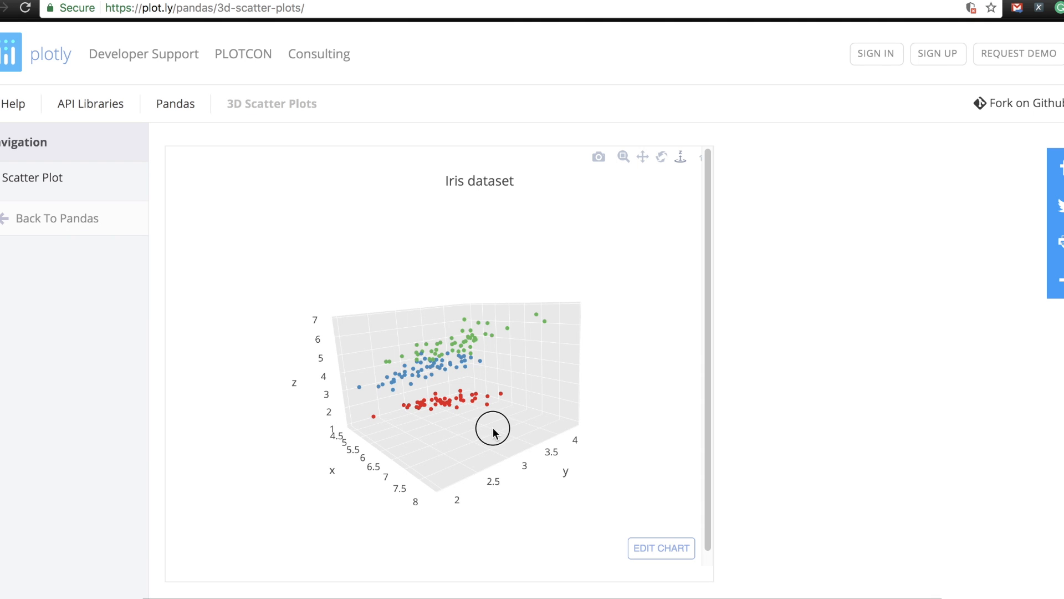
Step: Orbit the Iris scatter through front, top and diagonal angles, ending on a tilted side view
{"action": "left_click_drag", "start_coordinate": [493, 433], "coordinate": [466, 426]}
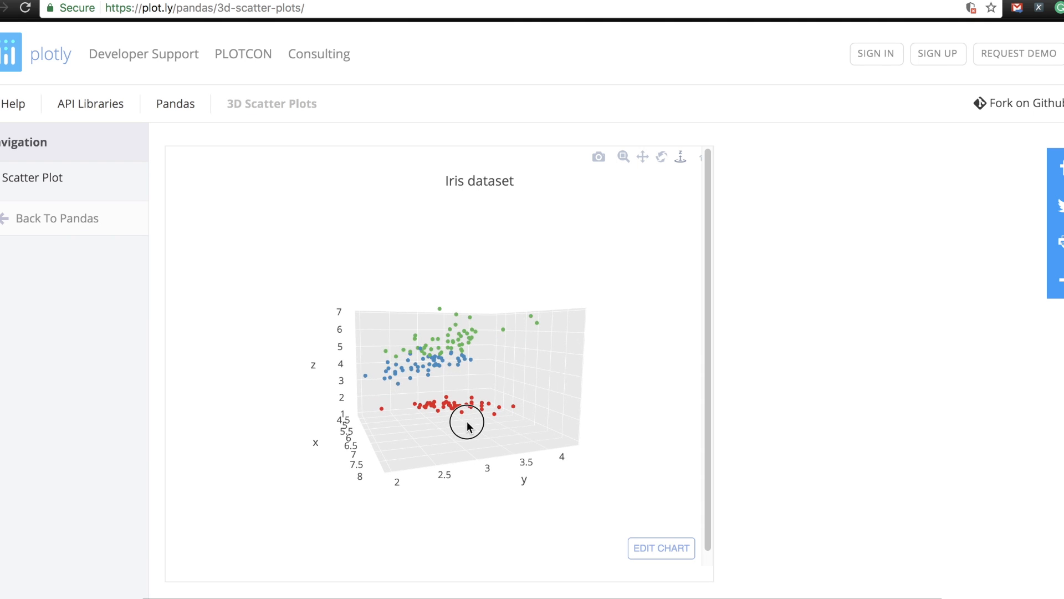
{"action": "left_click_drag", "start_coordinate": [466, 427], "coordinate": [440, 426]}
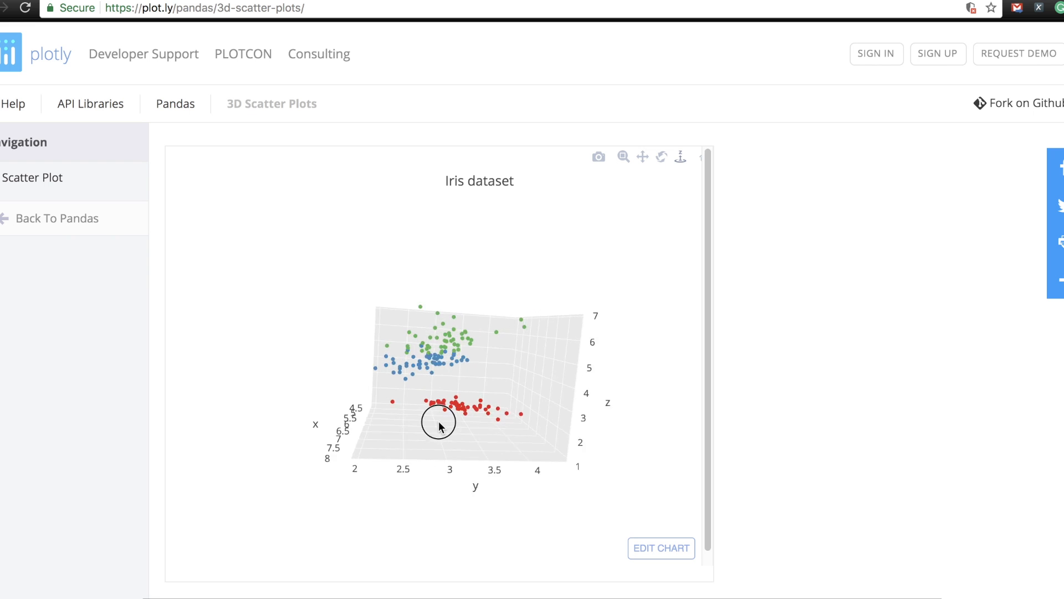
{"action": "left_click_drag", "start_coordinate": [439, 421], "coordinate": [519, 406]}
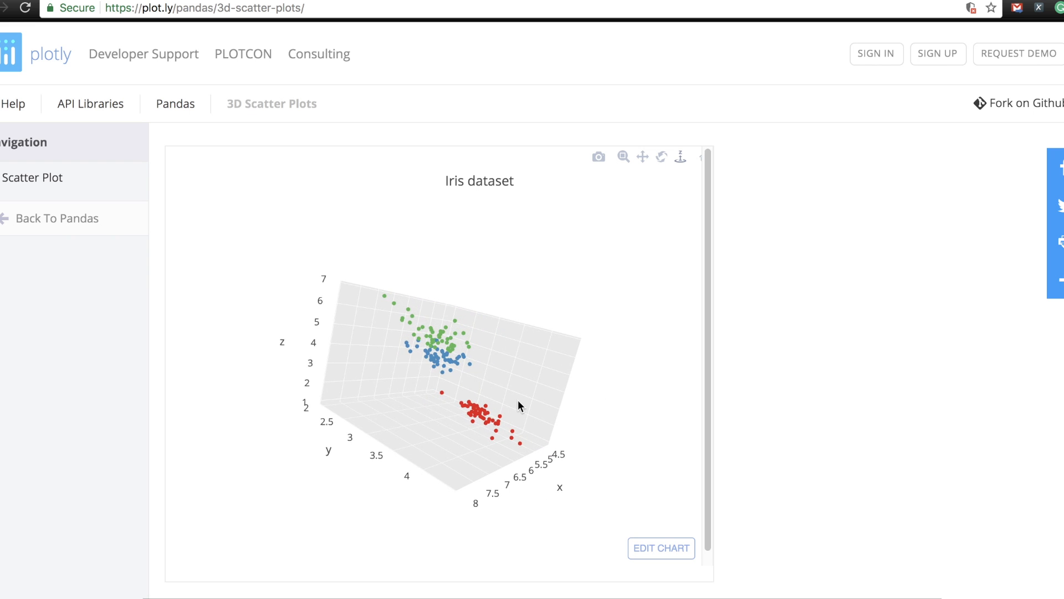
{"action": "left_click_drag", "start_coordinate": [520, 406], "coordinate": [466, 370]}
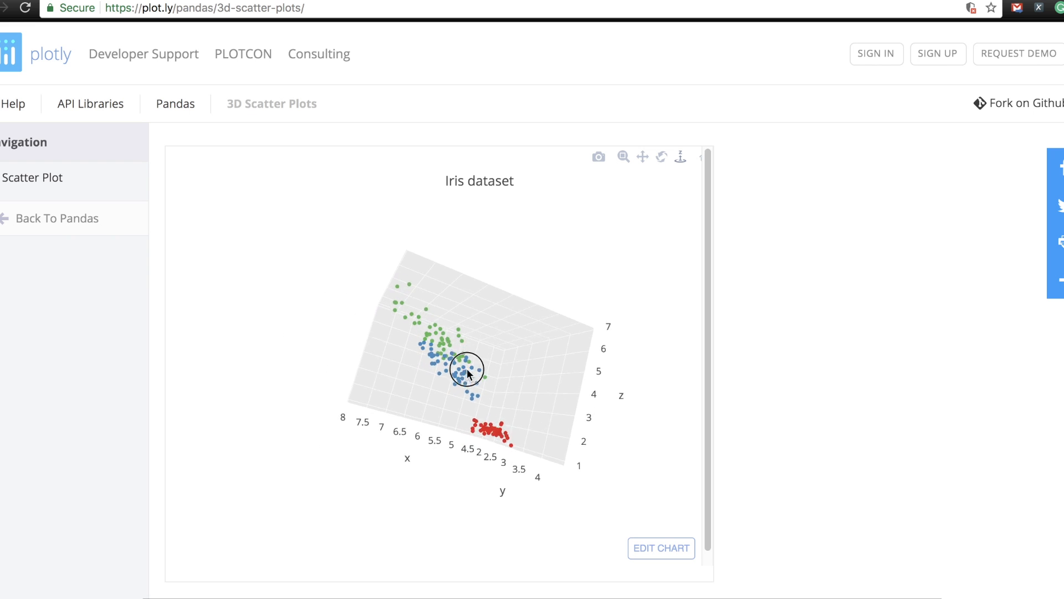
{"action": "left_click_drag", "start_coordinate": [466, 372], "coordinate": [446, 406]}
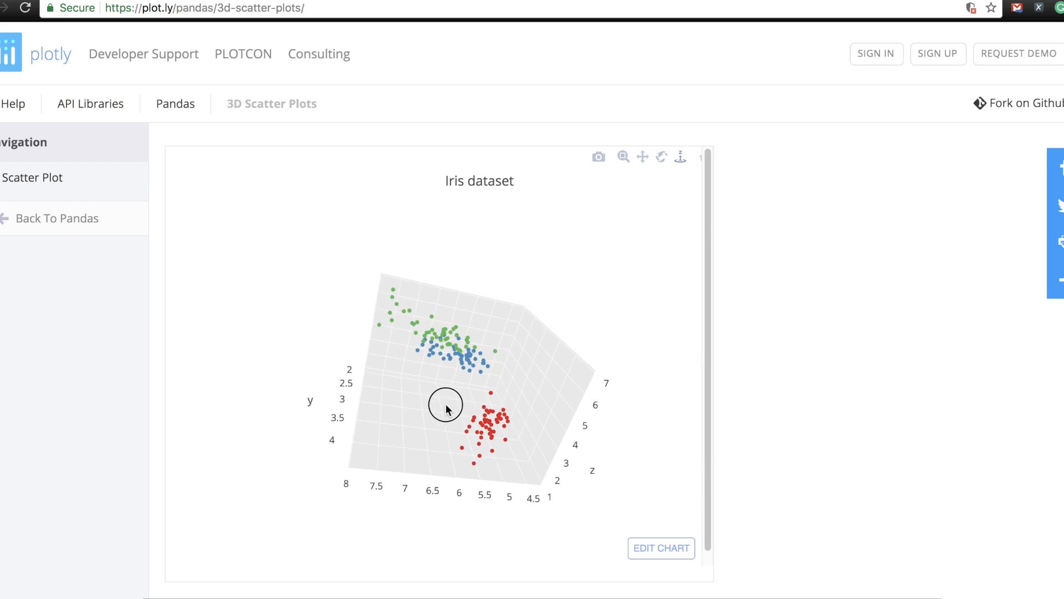
{"action": "left_click_drag", "start_coordinate": [445, 409], "coordinate": [497, 377]}
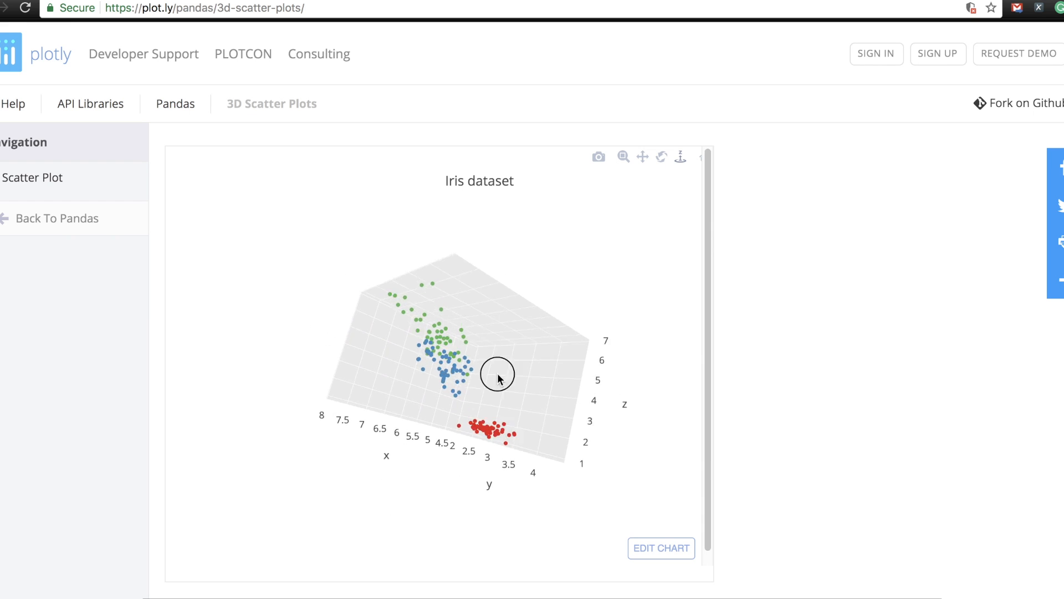
{"action": "left_click_drag", "start_coordinate": [498, 374], "coordinate": [553, 384]}
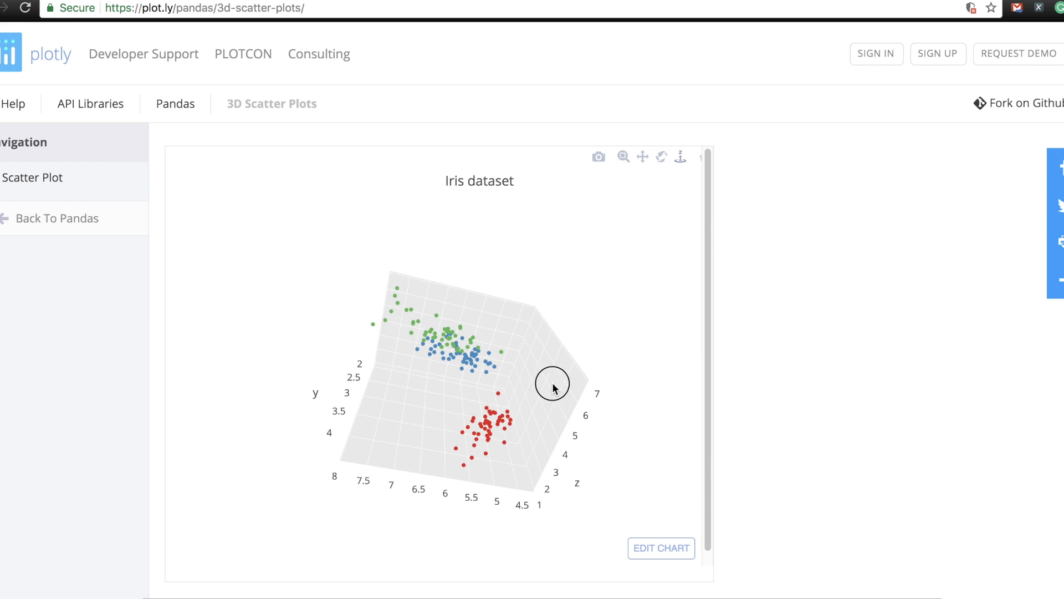
{"action": "left_click_drag", "start_coordinate": [553, 386], "coordinate": [538, 351]}
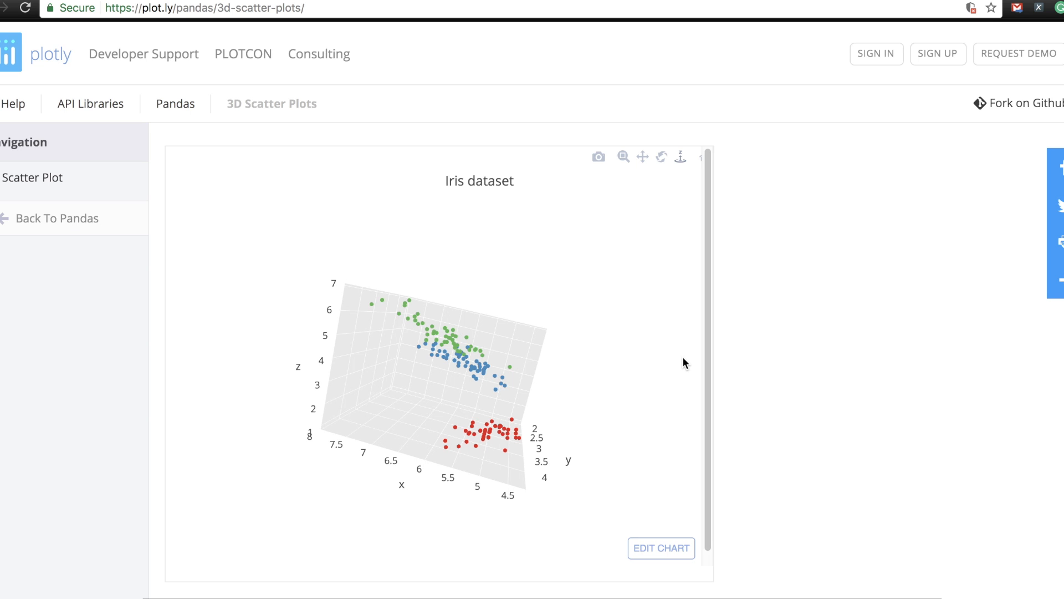
{"action": "mouse_move", "coordinate": [478, 341]}
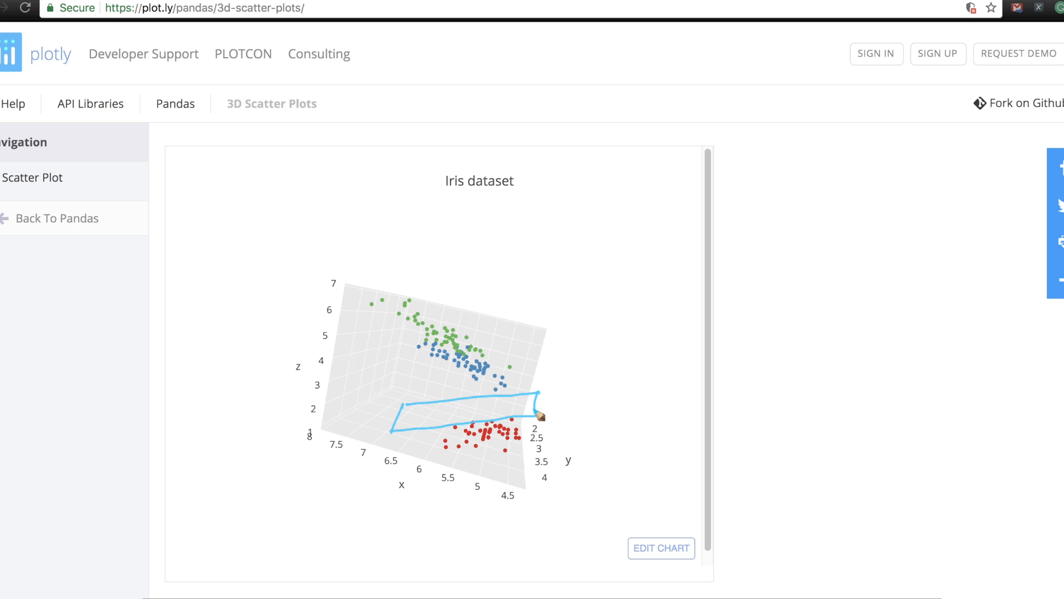
{"action": "mouse_move", "coordinate": [438, 438]}
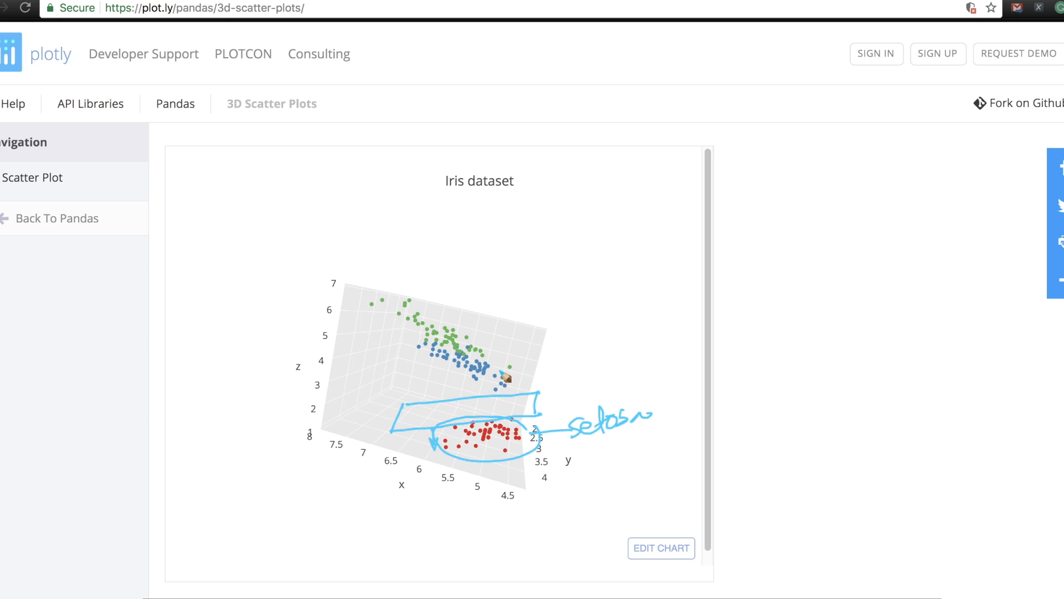
{"action": "mouse_move", "coordinate": [316, 413]}
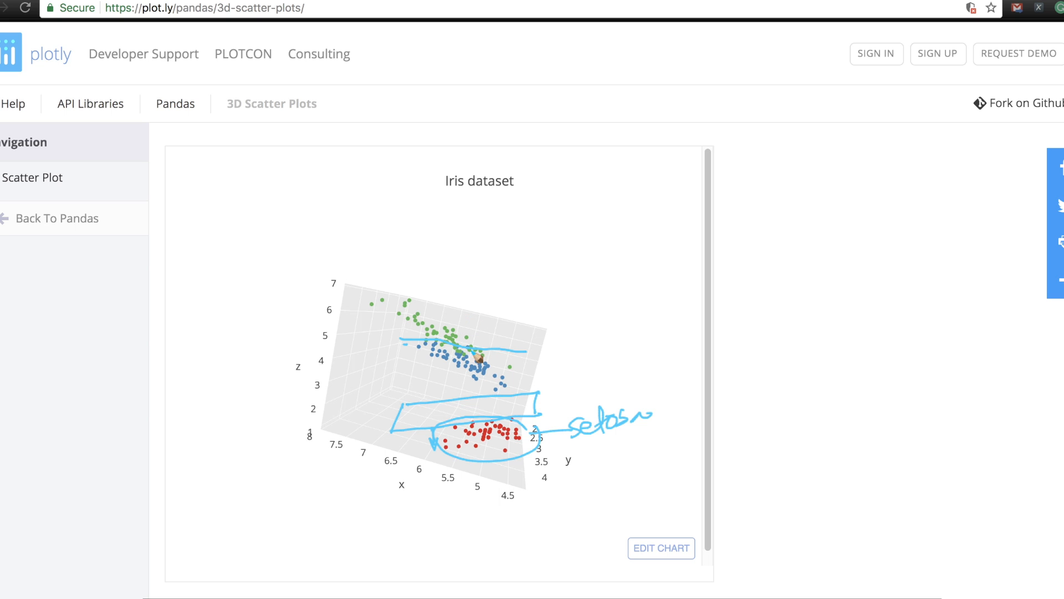
{"action": "mouse_move", "coordinate": [426, 368]}
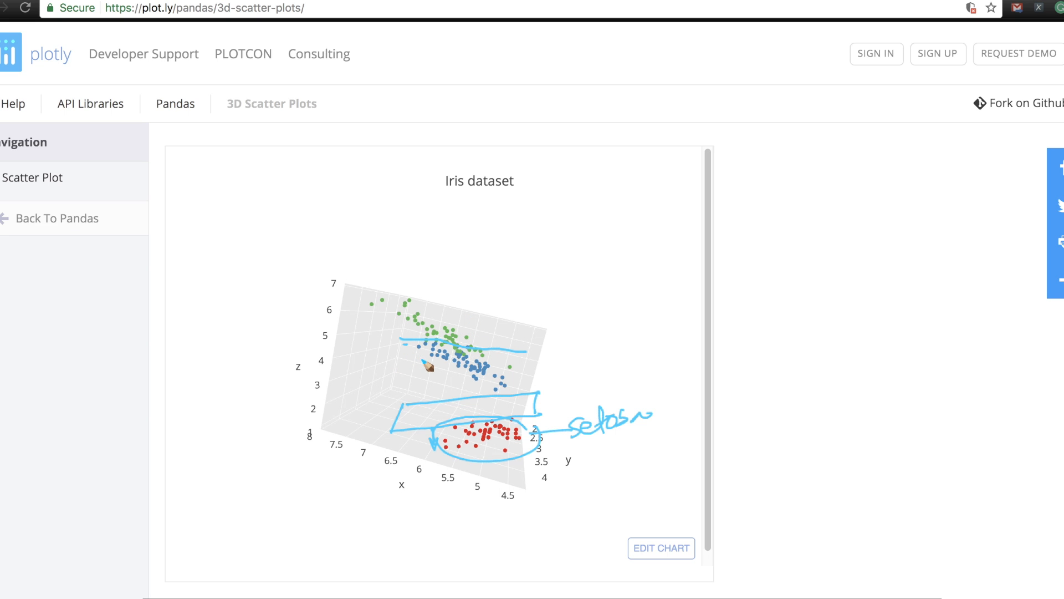
{"action": "mouse_move", "coordinate": [292, 377]}
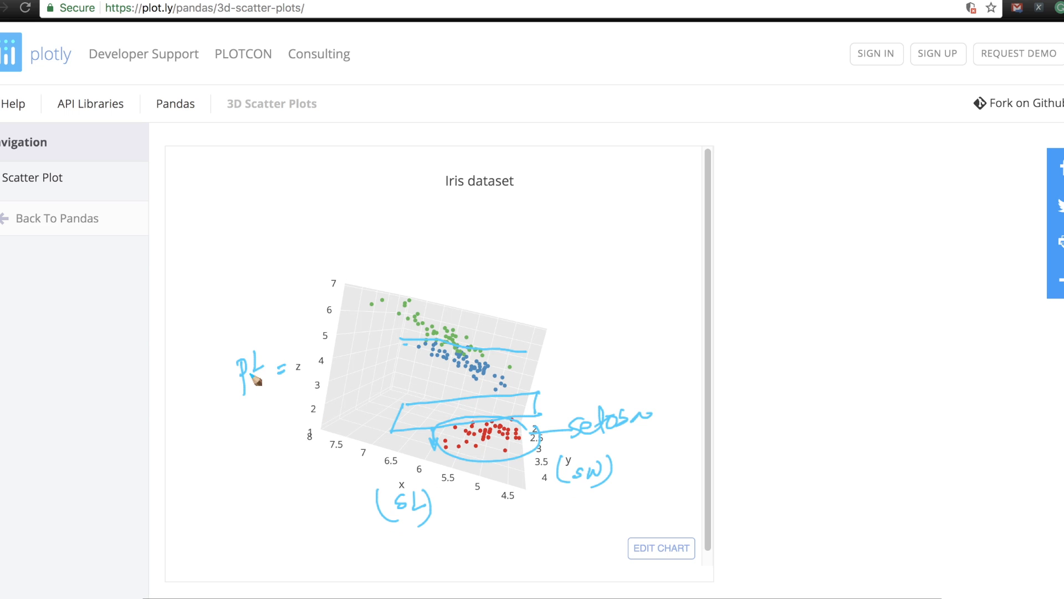
{"action": "mouse_move", "coordinate": [486, 369]}
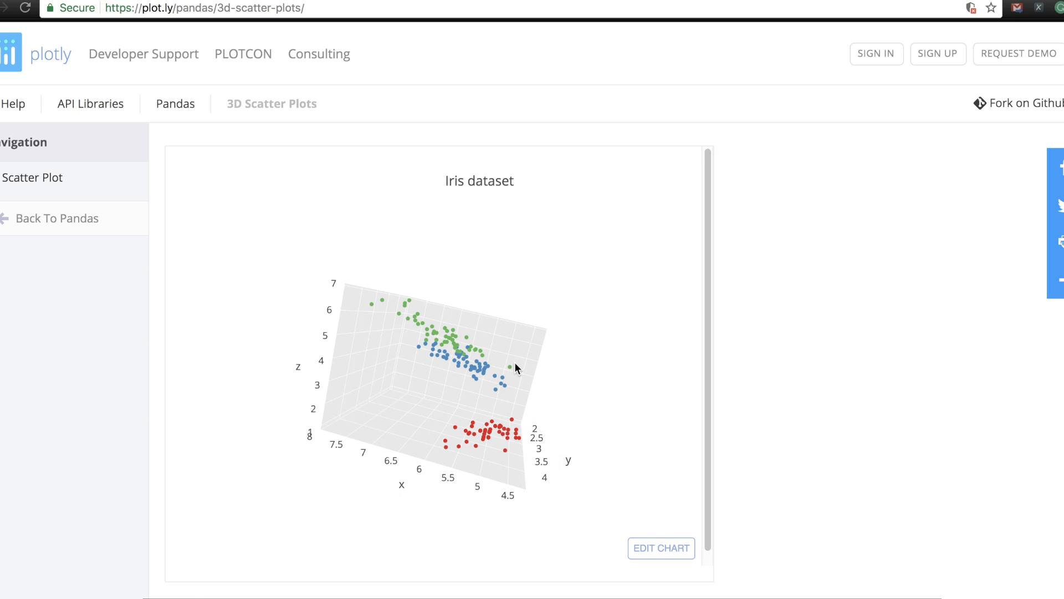
{"action": "mouse_move", "coordinate": [512, 366]}
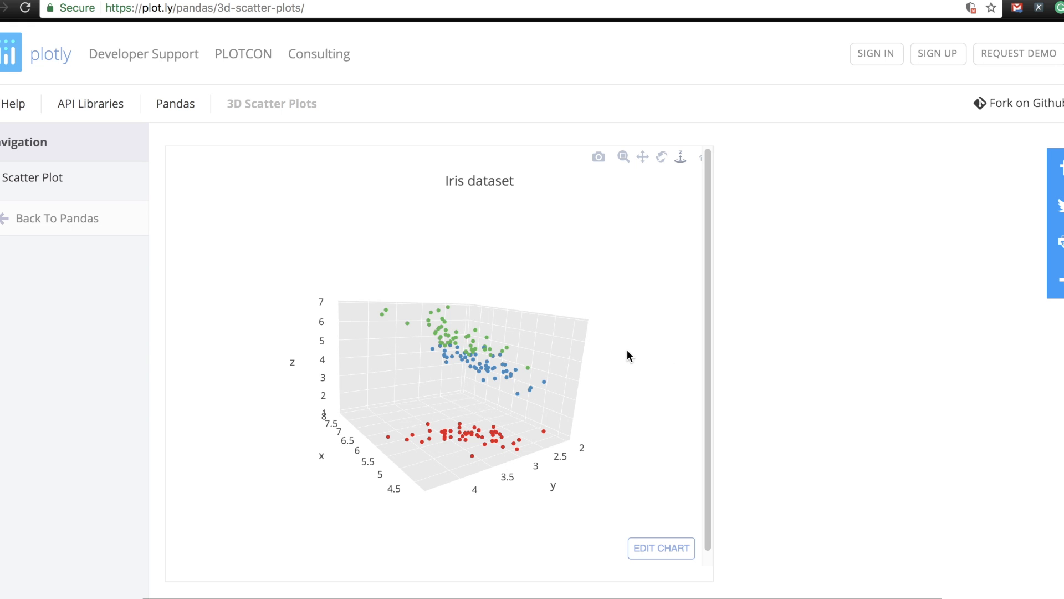
Step: Orbit the Iris scatter along the x axis and around, separating the red cluster, then face front
{"action": "left_click_drag", "start_coordinate": [628, 356], "coordinate": [472, 378]}
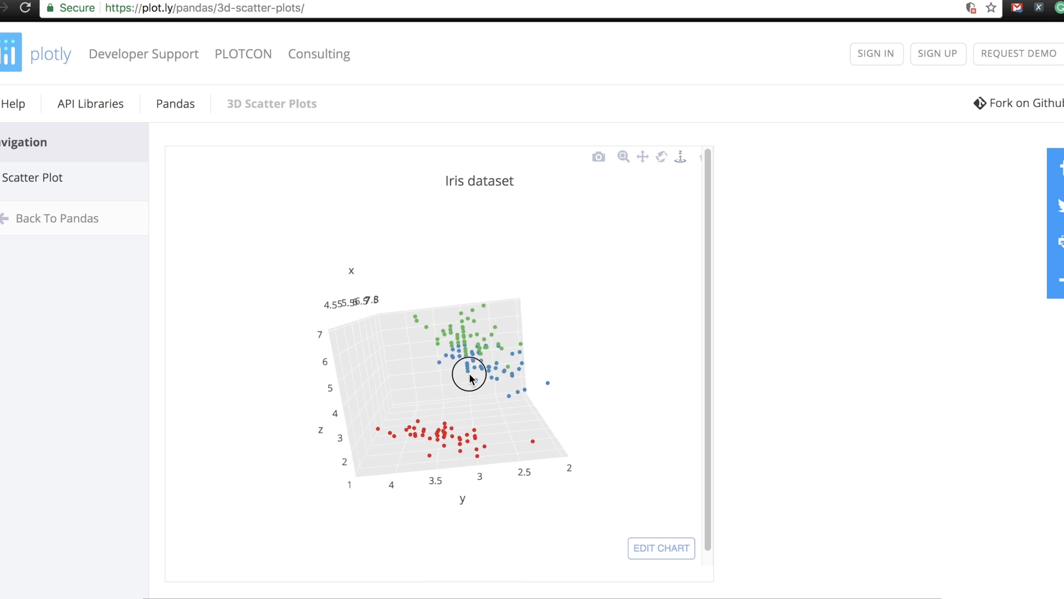
{"action": "left_click_drag", "start_coordinate": [470, 378], "coordinate": [420, 382]}
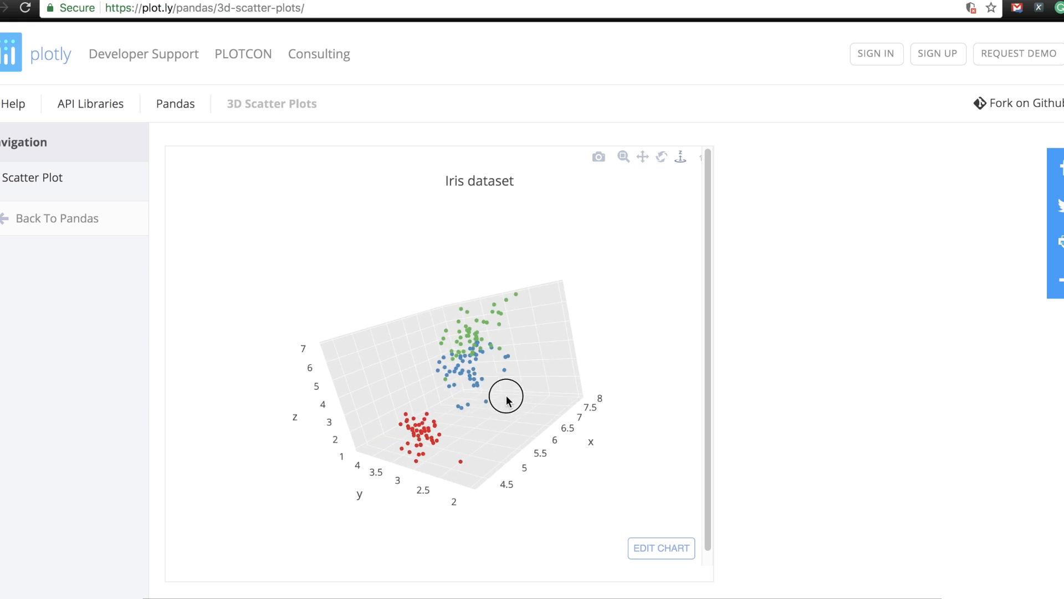
{"action": "left_click_drag", "start_coordinate": [506, 397], "coordinate": [543, 399]}
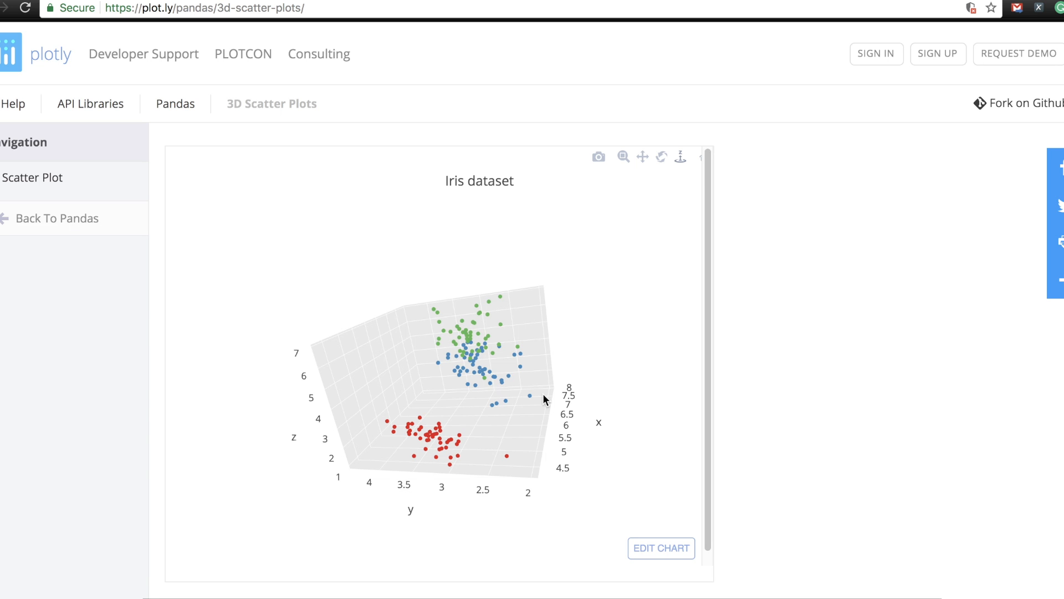
{"action": "left_click_drag", "start_coordinate": [543, 399], "coordinate": [512, 353]}
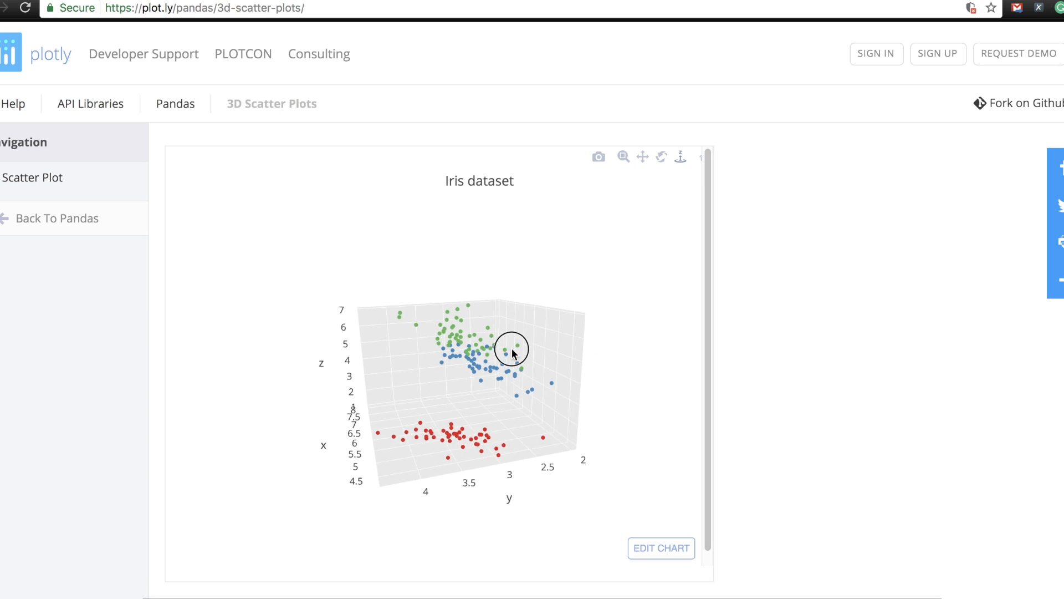
{"action": "left_click_drag", "start_coordinate": [512, 353], "coordinate": [553, 361]}
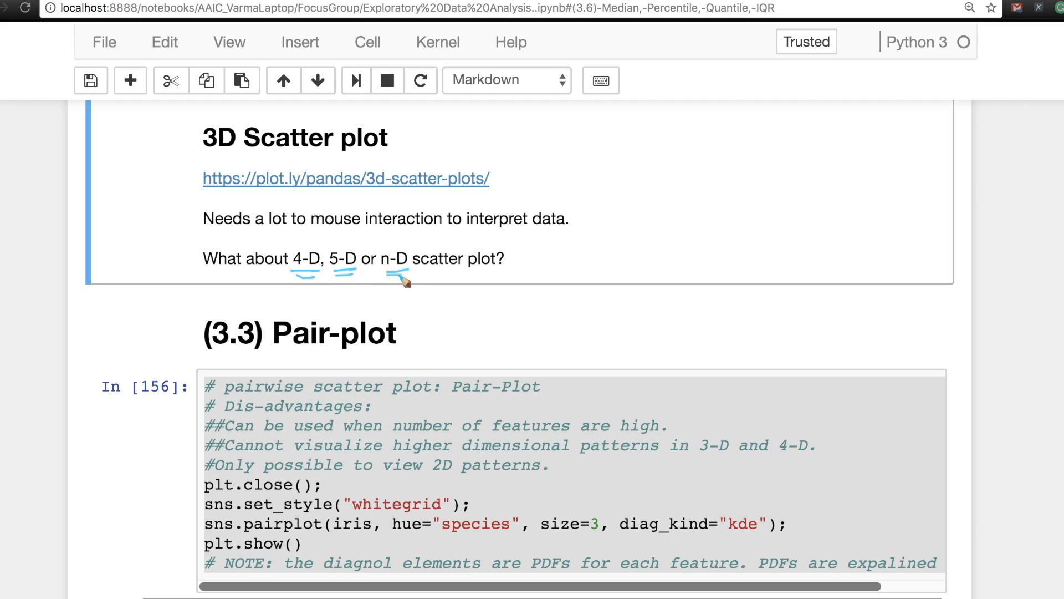
{"action": "mouse_move", "coordinate": [380, 293]}
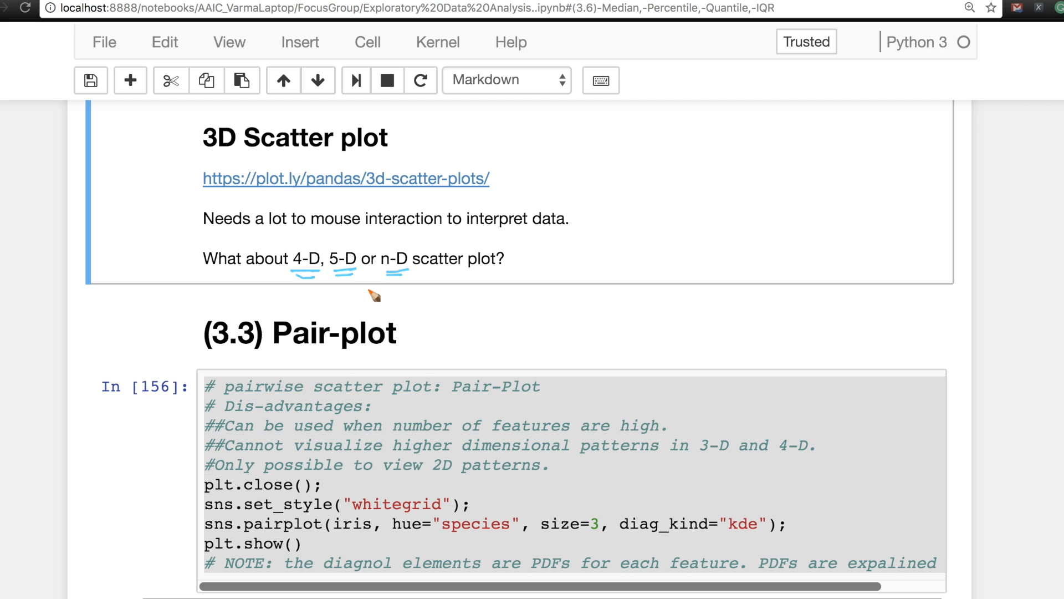
{"action": "mouse_move", "coordinate": [675, 182]}
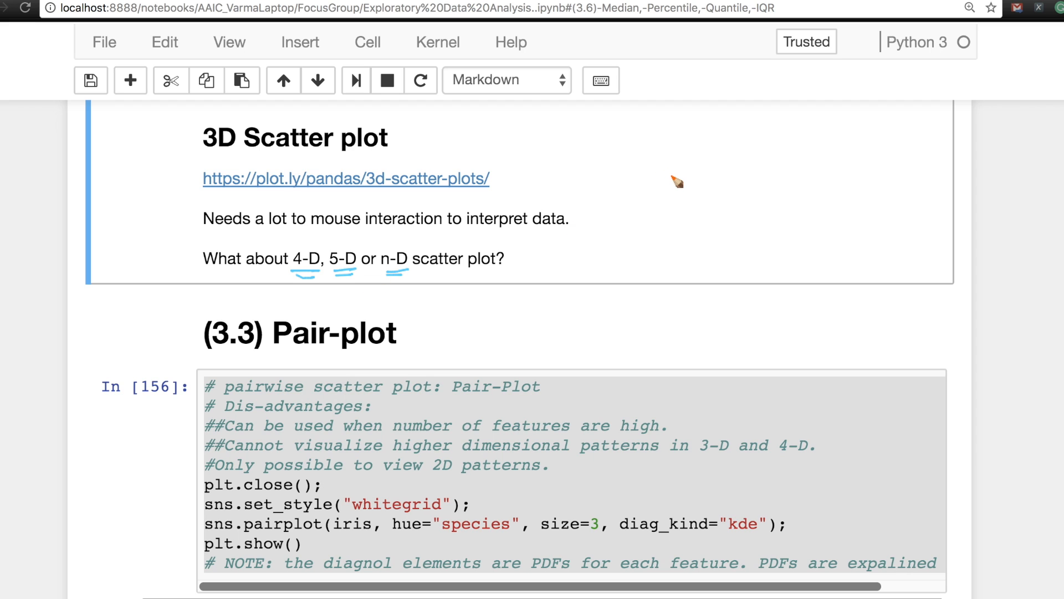
{"action": "mouse_move", "coordinate": [677, 182]}
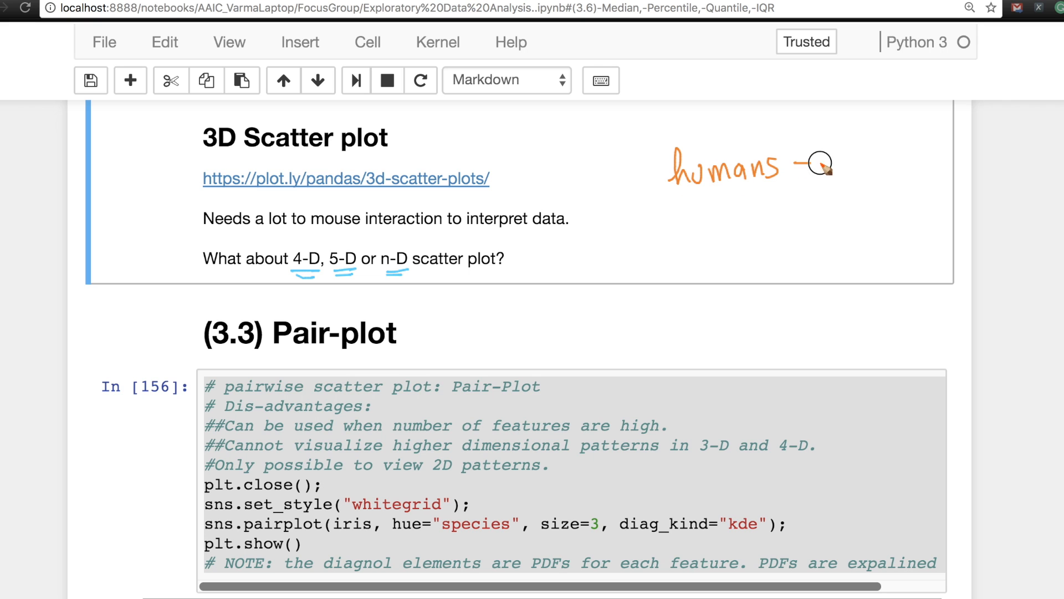
{"action": "mouse_move", "coordinate": [848, 160]}
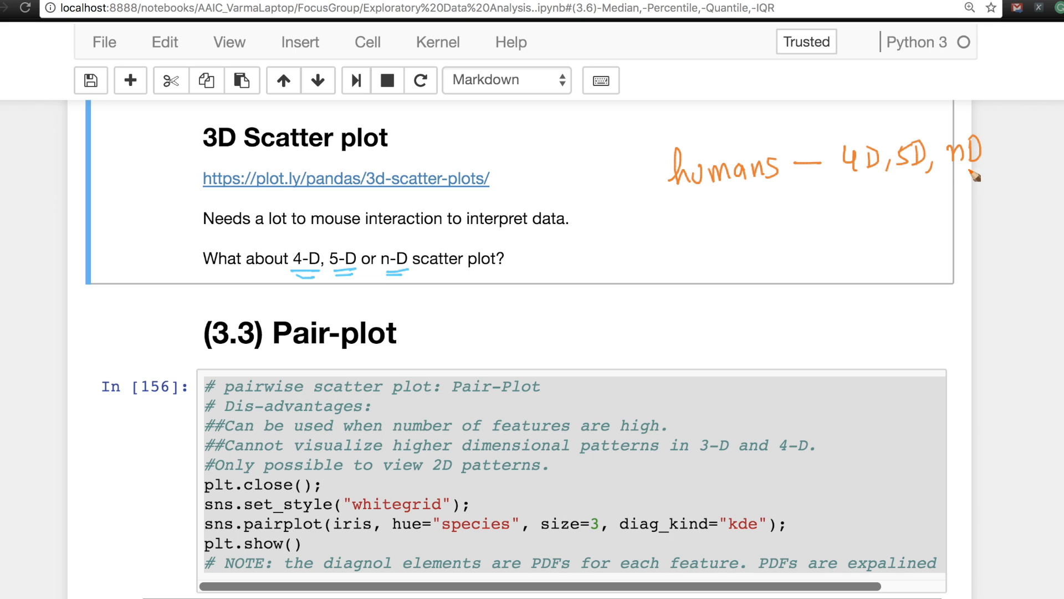
{"action": "mouse_move", "coordinate": [883, 187]}
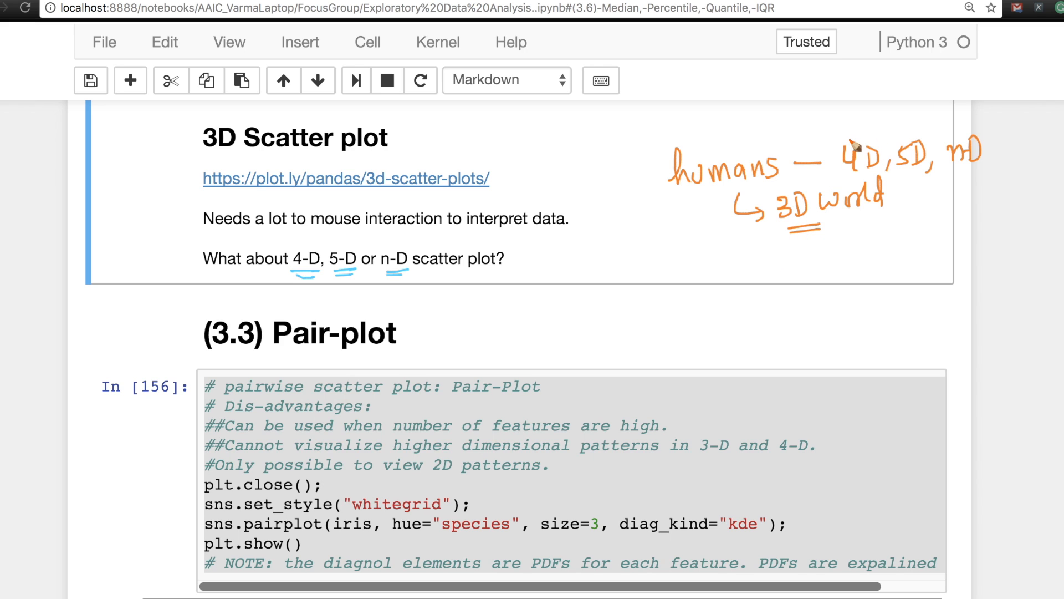
{"action": "mouse_move", "coordinate": [913, 148]}
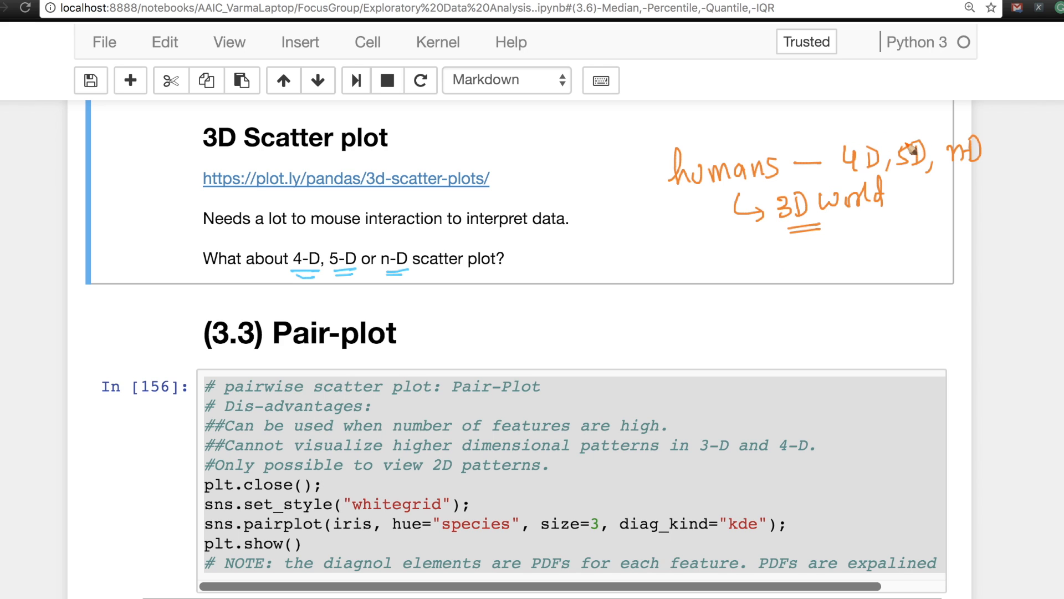
{"action": "mouse_move", "coordinate": [909, 153]}
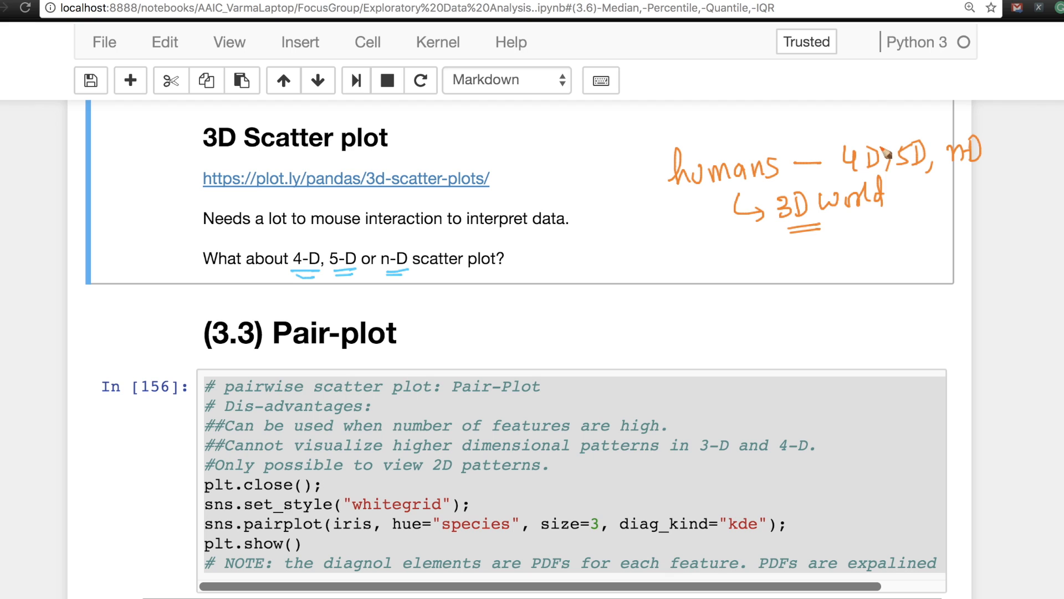
{"action": "mouse_move", "coordinate": [887, 154]}
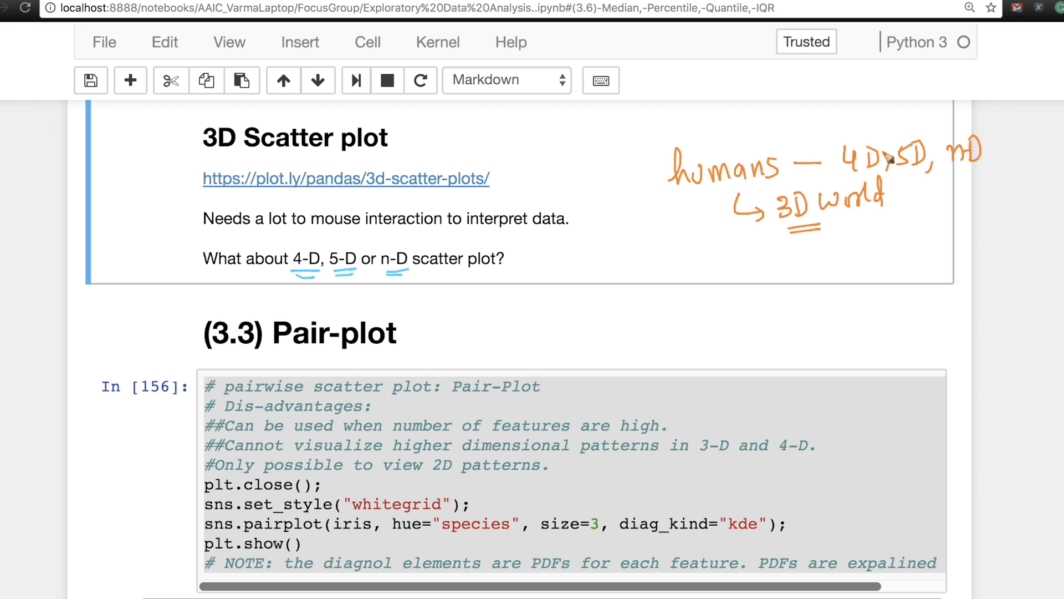
{"action": "mouse_move", "coordinate": [886, 159]}
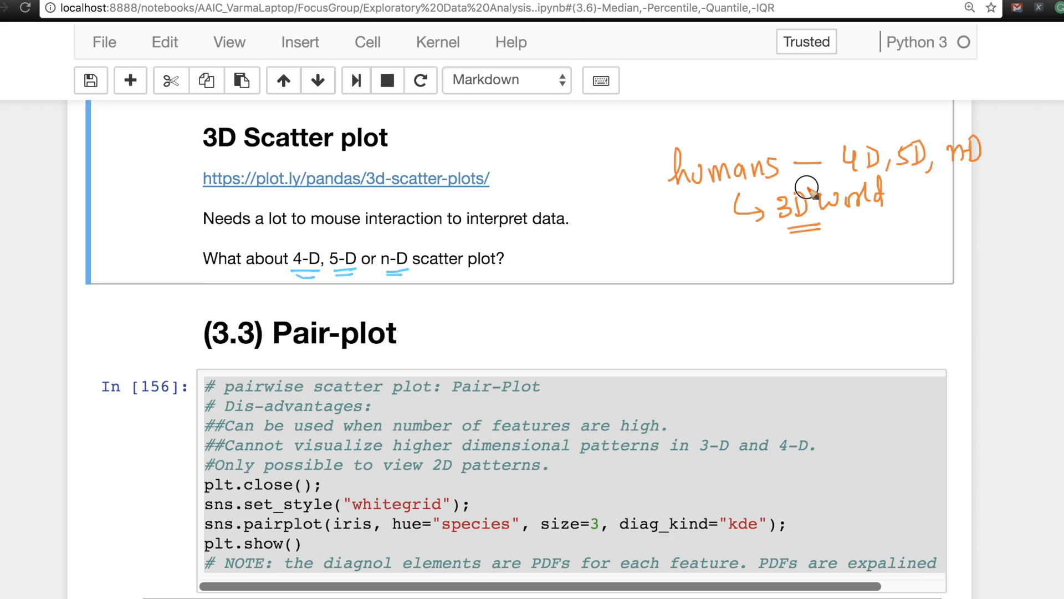
Step: Circle '3D' in the handwritten '3D world' note with the orange pen
{"action": "left_click_drag", "start_coordinate": [811, 190], "coordinate": [811, 190]}
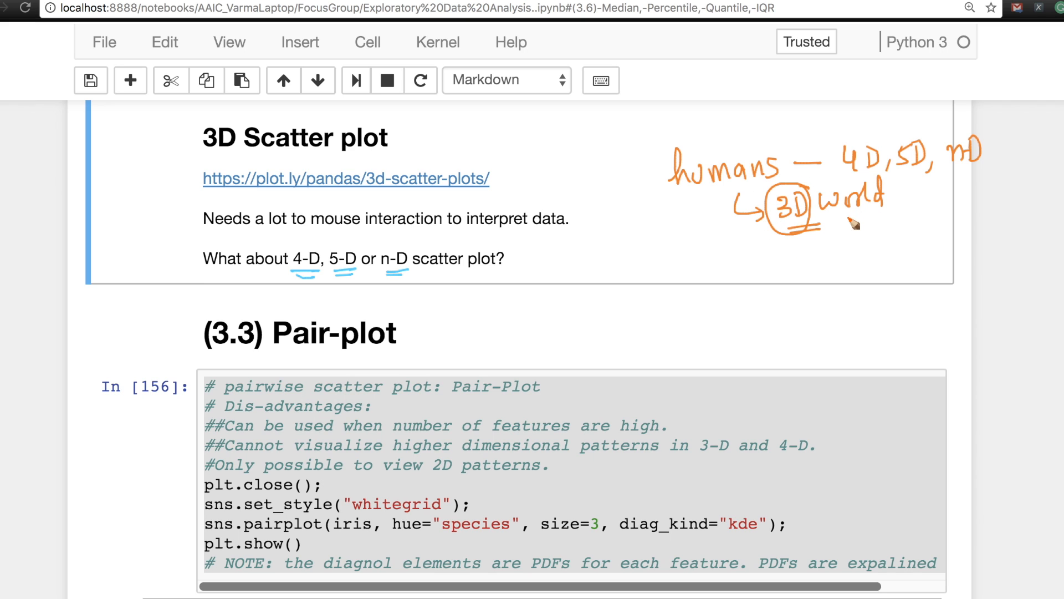
{"action": "mouse_move", "coordinate": [841, 227]}
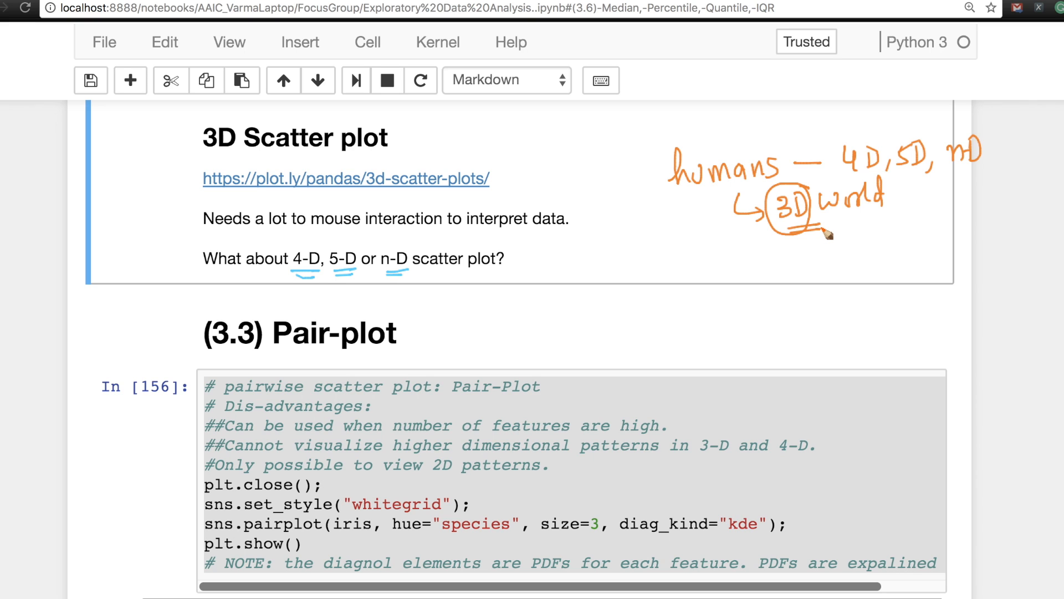
{"action": "mouse_move", "coordinate": [823, 232]}
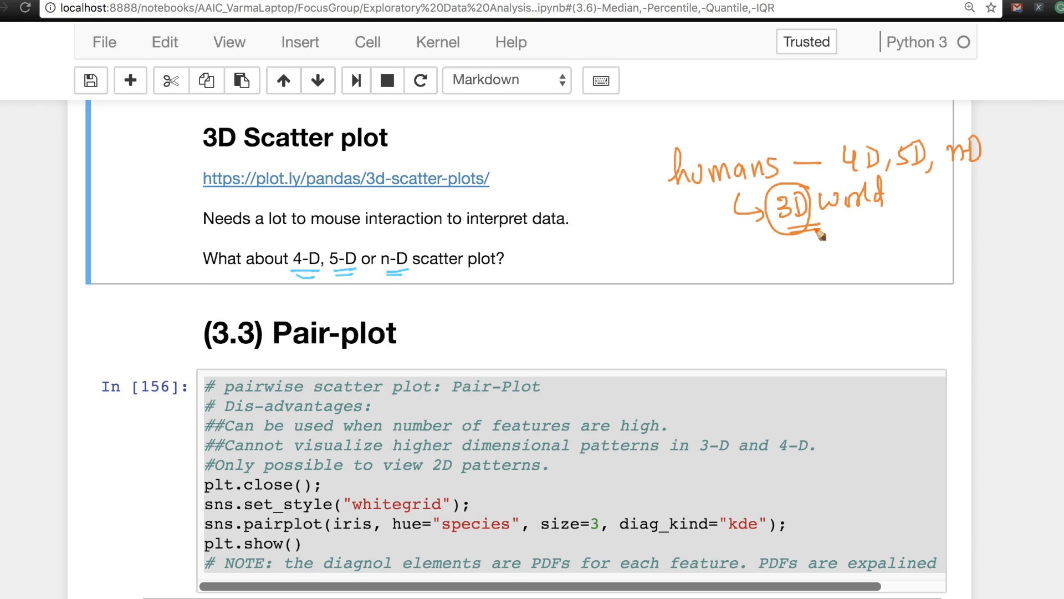
{"action": "mouse_move", "coordinate": [815, 234]}
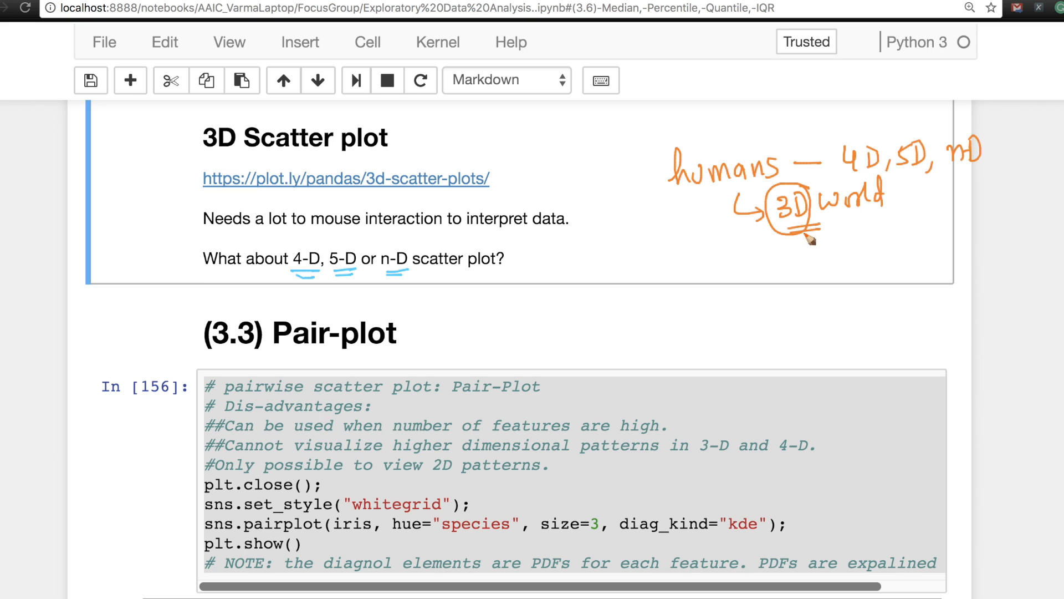
{"action": "mouse_move", "coordinate": [807, 239]}
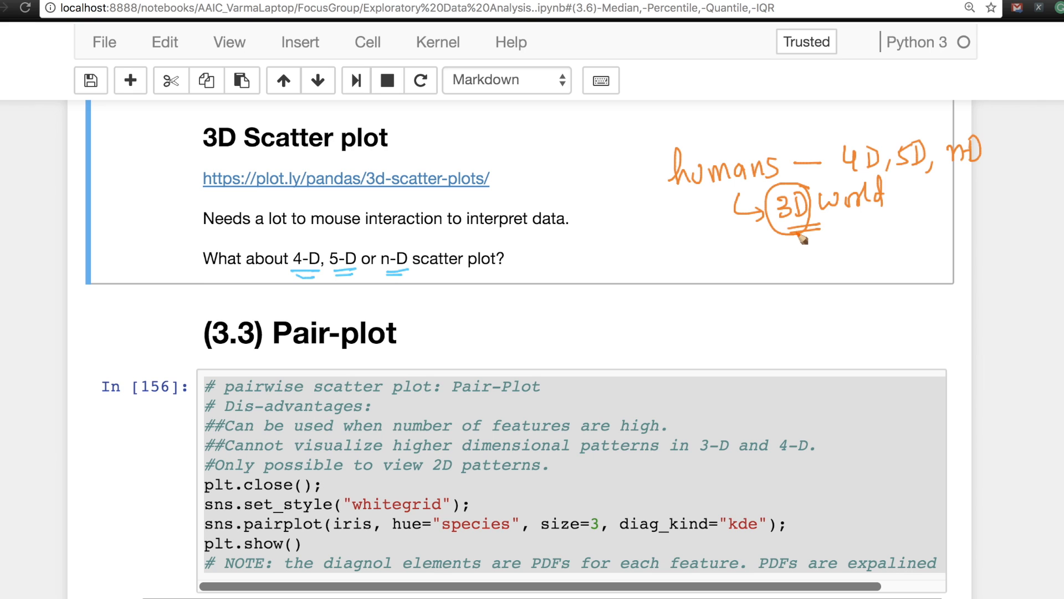
{"action": "mouse_move", "coordinate": [797, 241]}
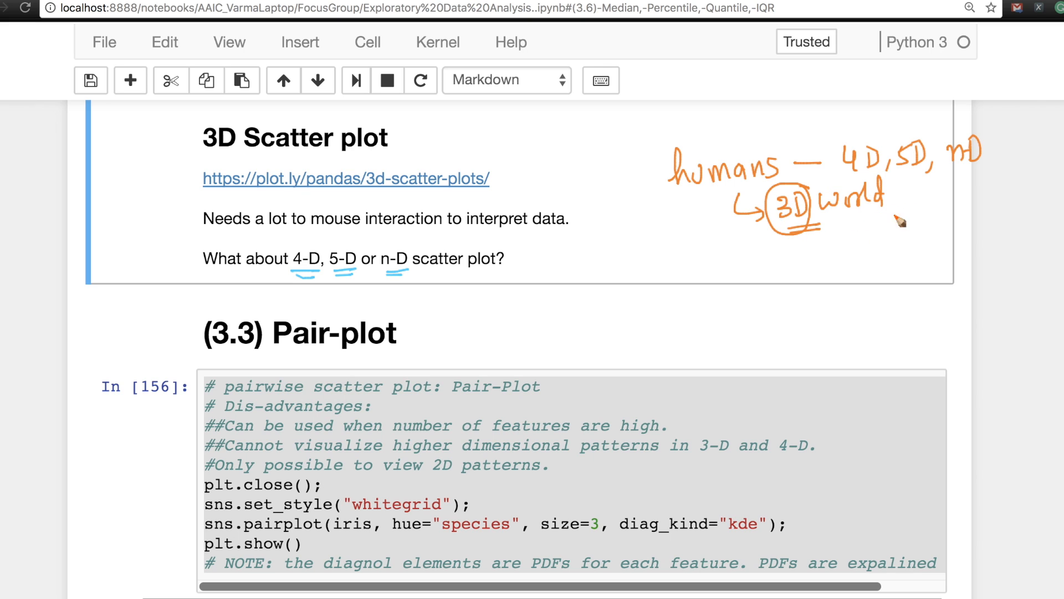
{"action": "mouse_move", "coordinate": [896, 178]}
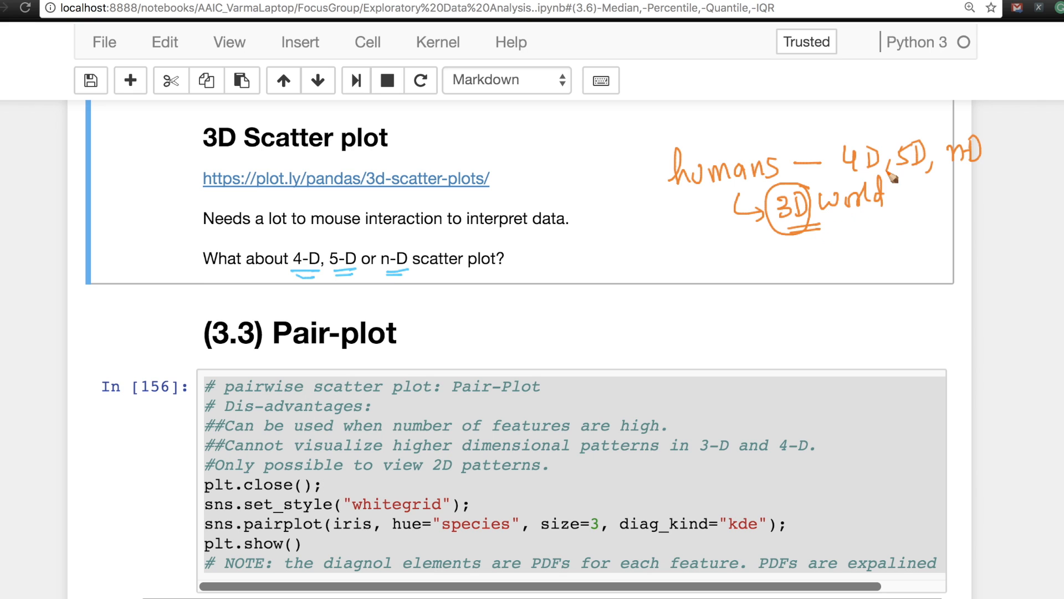
{"action": "mouse_move", "coordinate": [935, 195]}
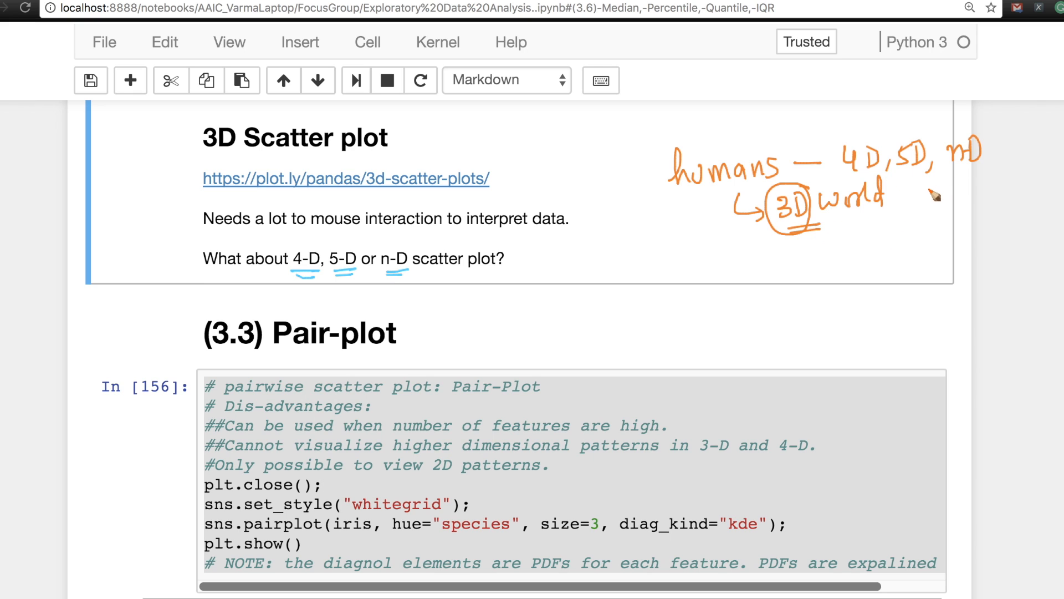
{"action": "mouse_move", "coordinate": [876, 214]}
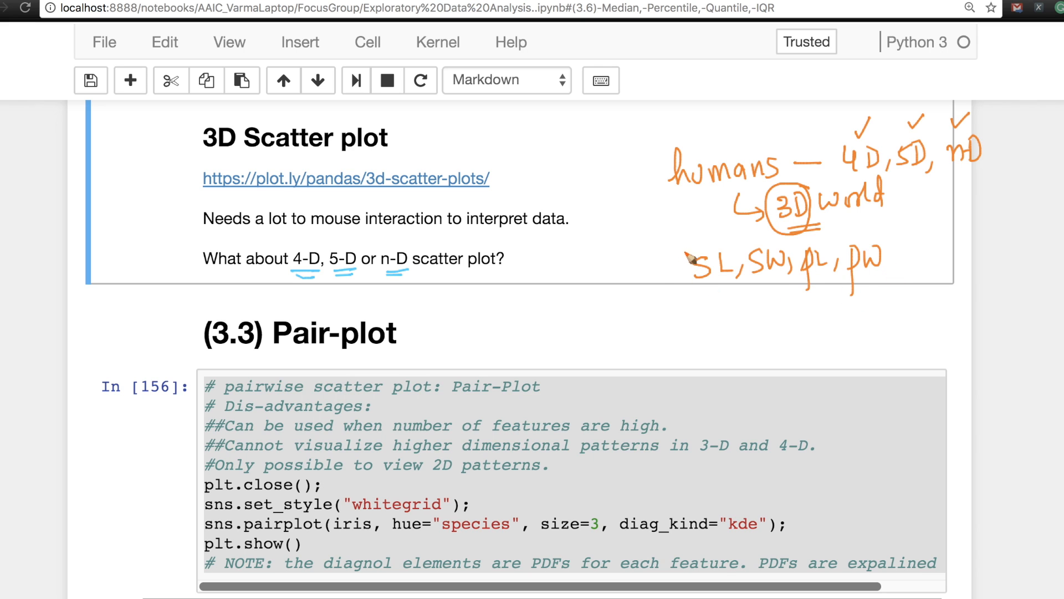
Step: Enclose the 'SL, SW, PL, PW' feature list in brackets under the note
{"action": "left_click_drag", "start_coordinate": [686, 251], "coordinate": [882, 292]}
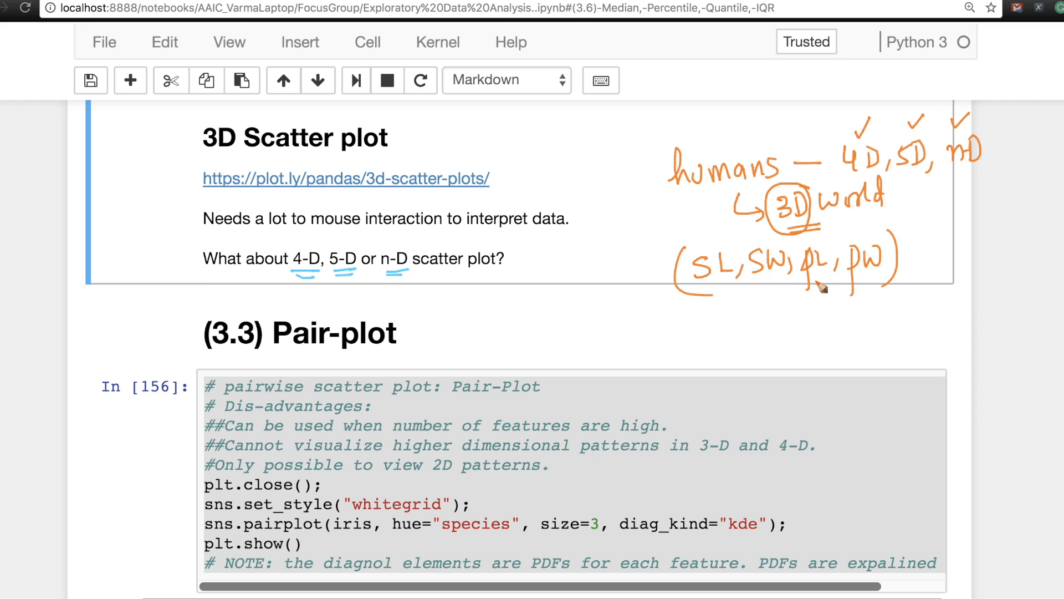
{"action": "mouse_move", "coordinate": [816, 288]}
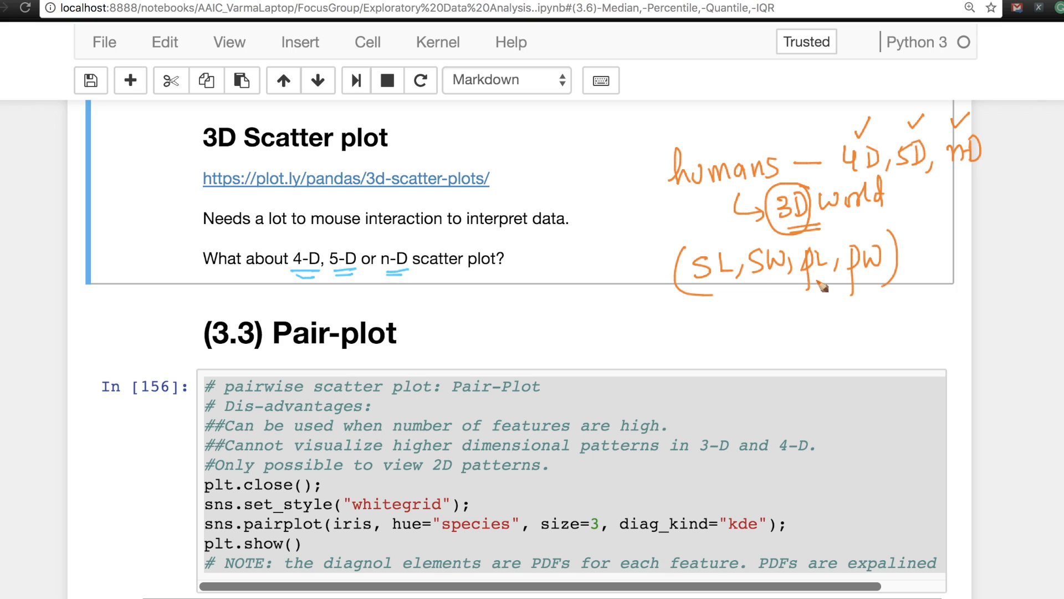
{"action": "mouse_move", "coordinate": [825, 288]}
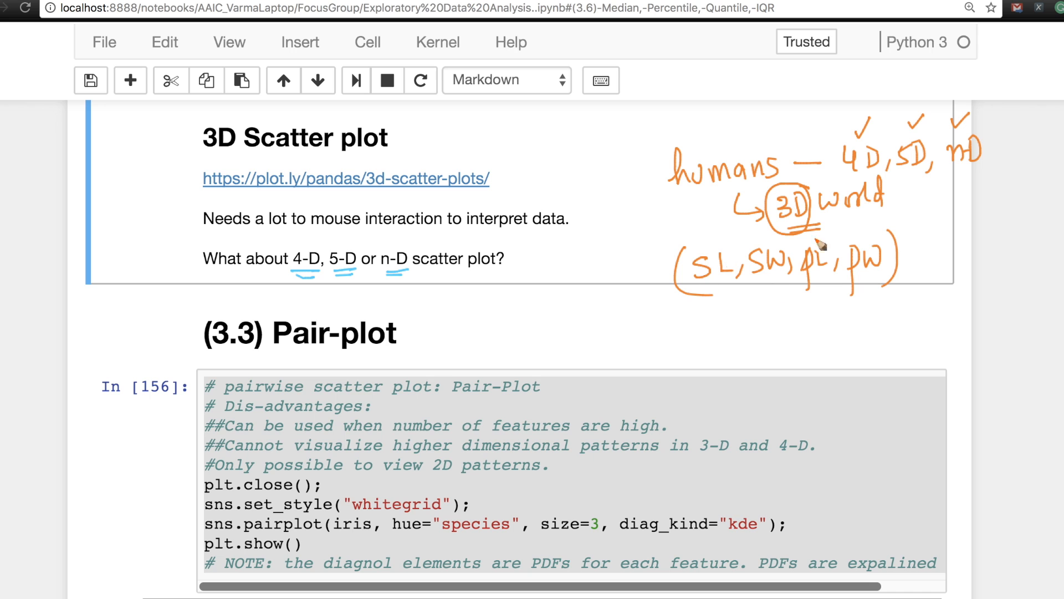
{"action": "mouse_move", "coordinate": [815, 285]}
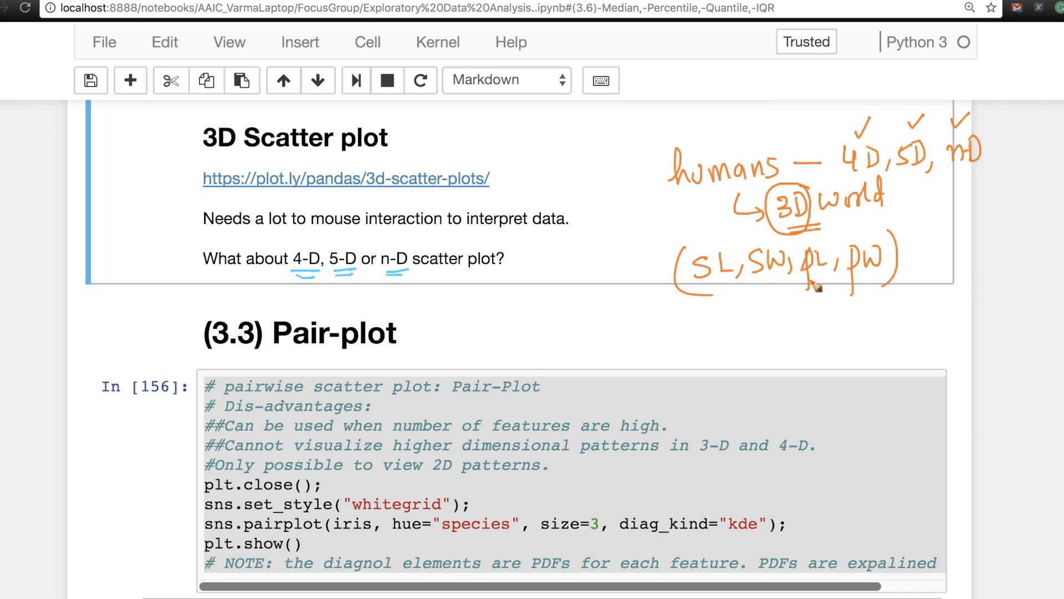